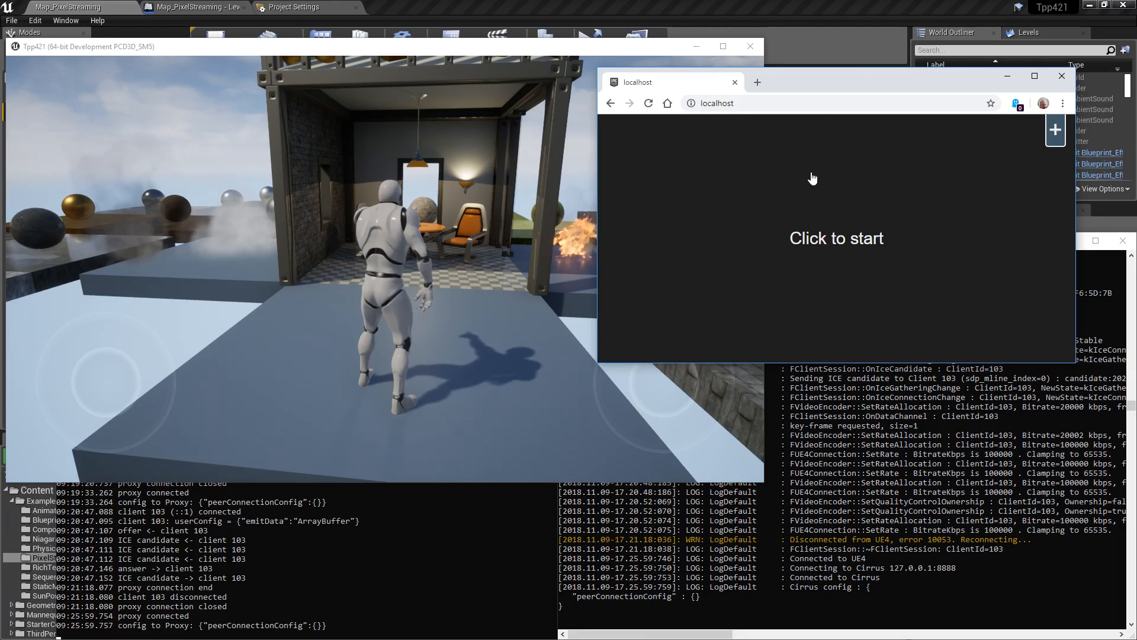
Step: Start the pixel stream on the localhost page and focus the streamed game
{"action": "left_click", "coordinate": [836, 238]}
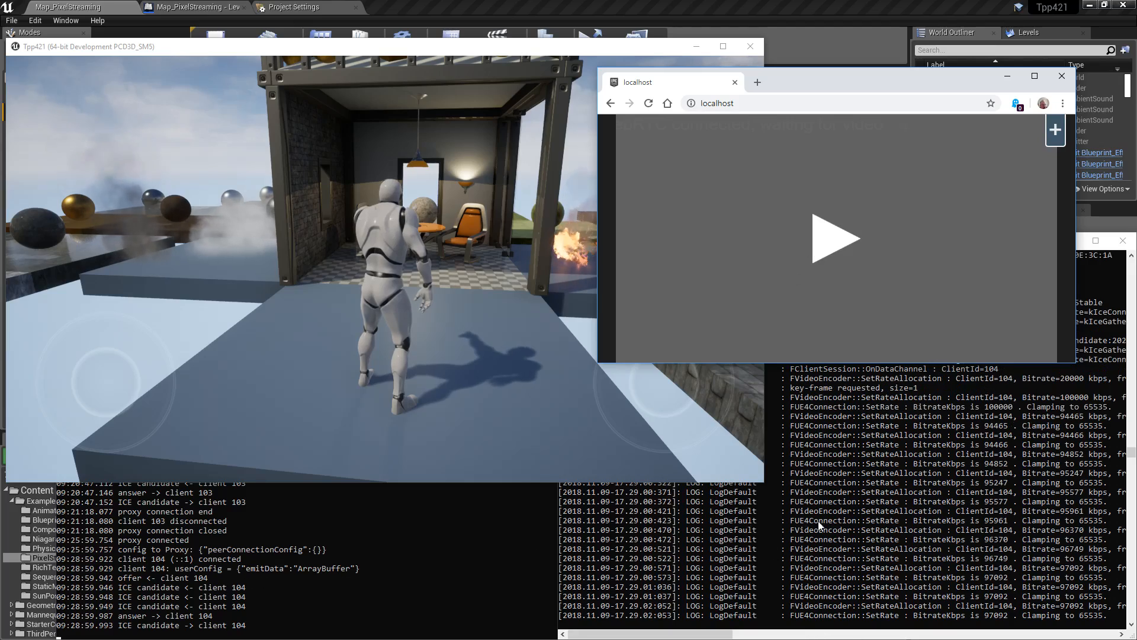
{"action": "left_click", "coordinate": [836, 239]}
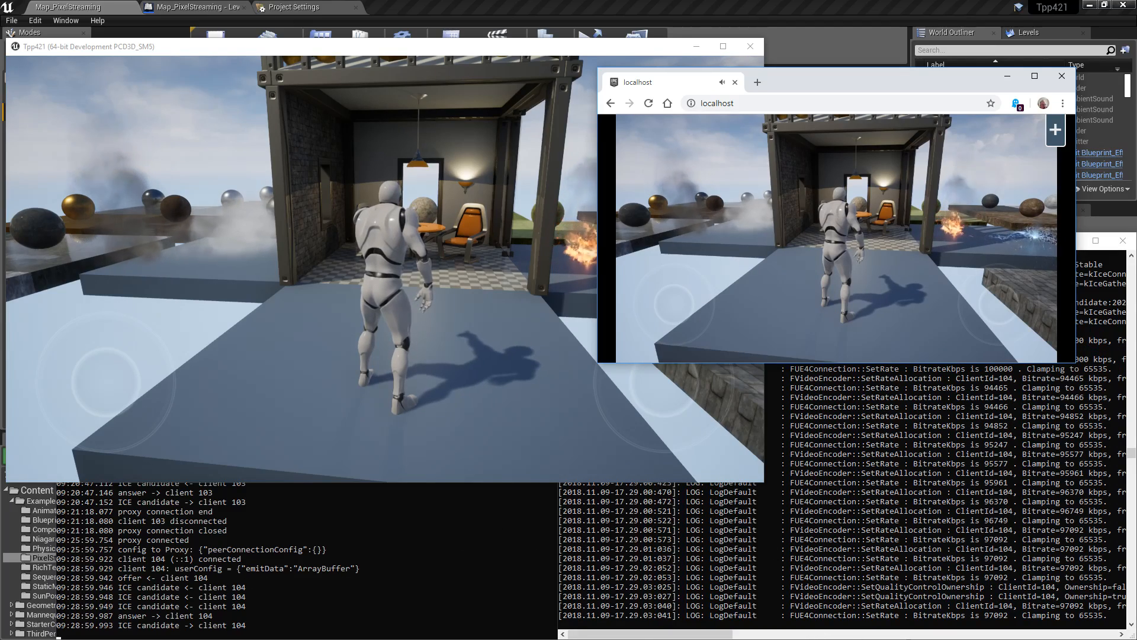
{"action": "left_click", "coordinate": [834, 239]}
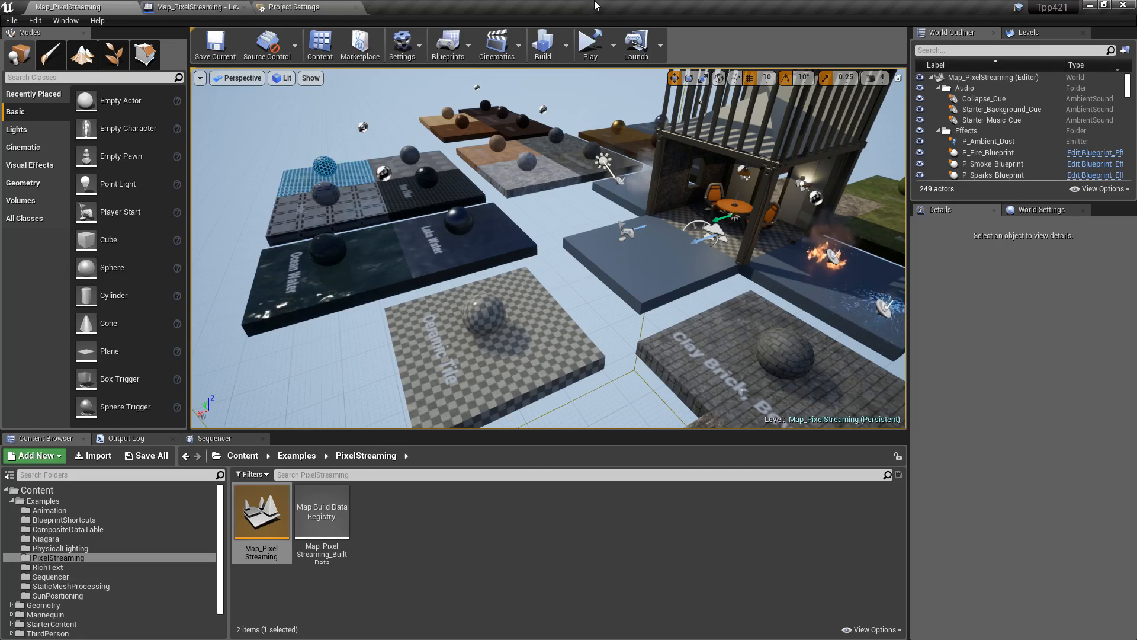
{"action": "left_click", "coordinate": [35, 20]}
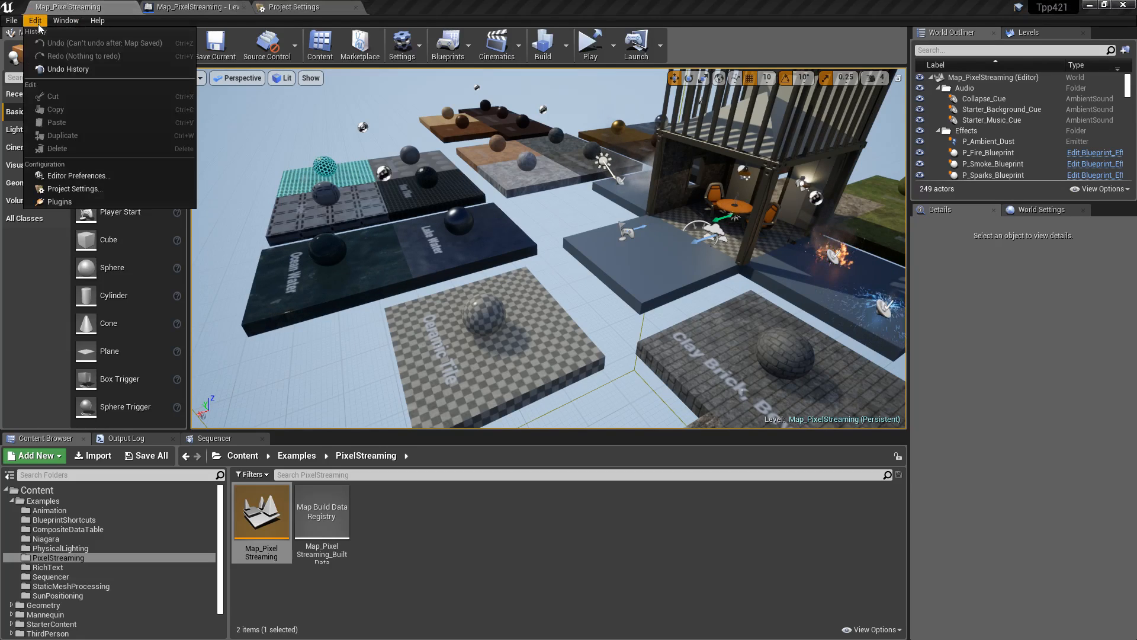
{"action": "left_click", "coordinate": [58, 201]}
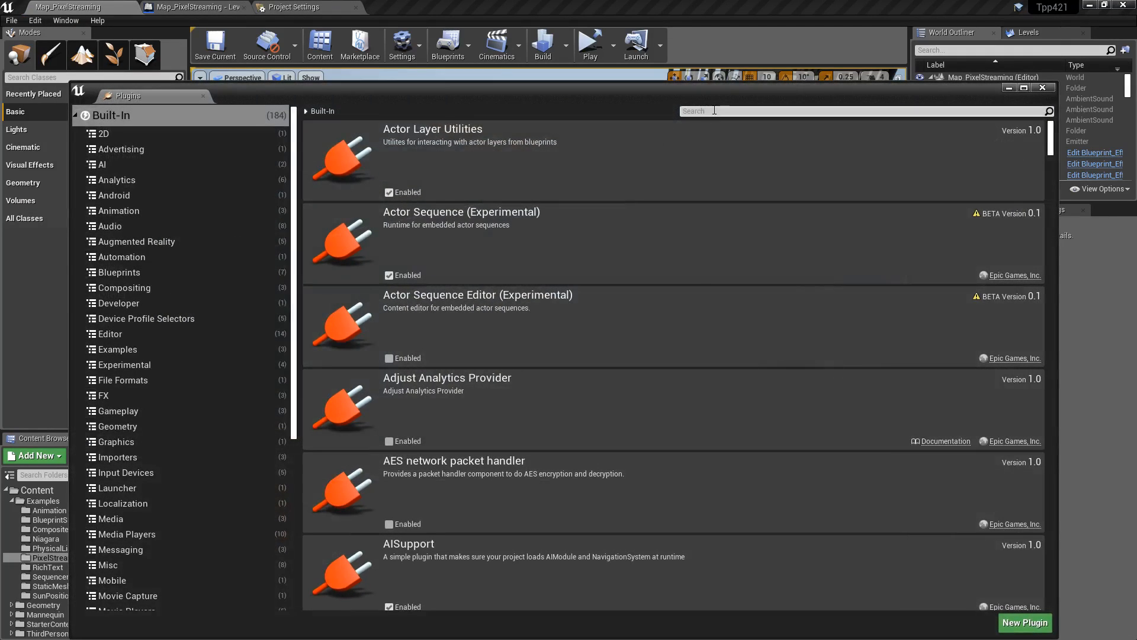
{"action": "type", "text": "pix"}
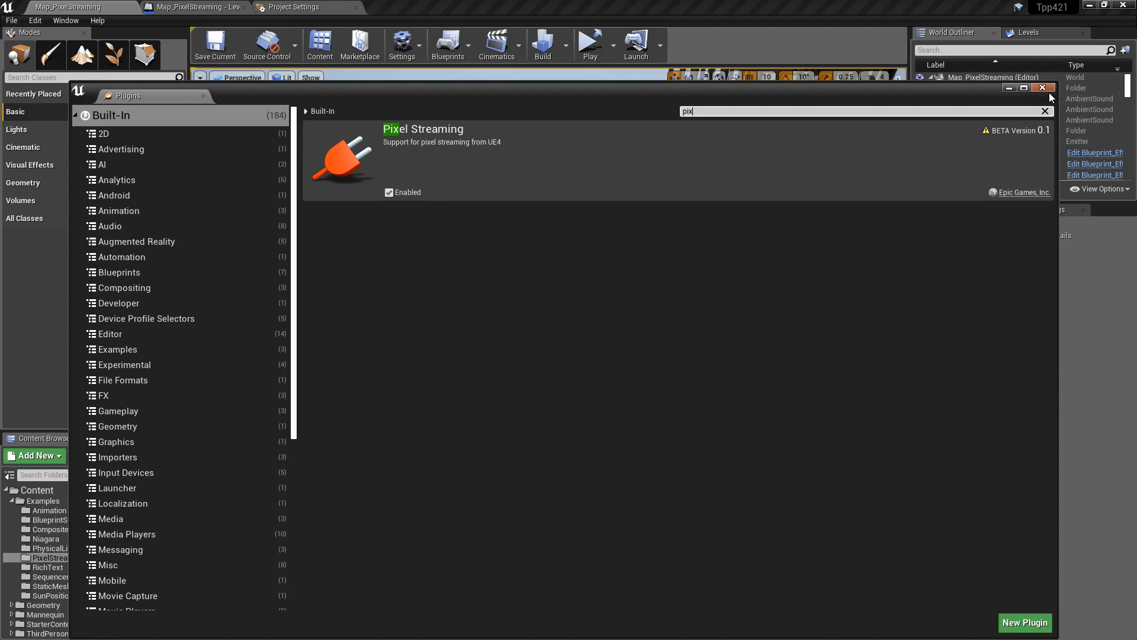
{"action": "left_click", "coordinate": [1042, 88]}
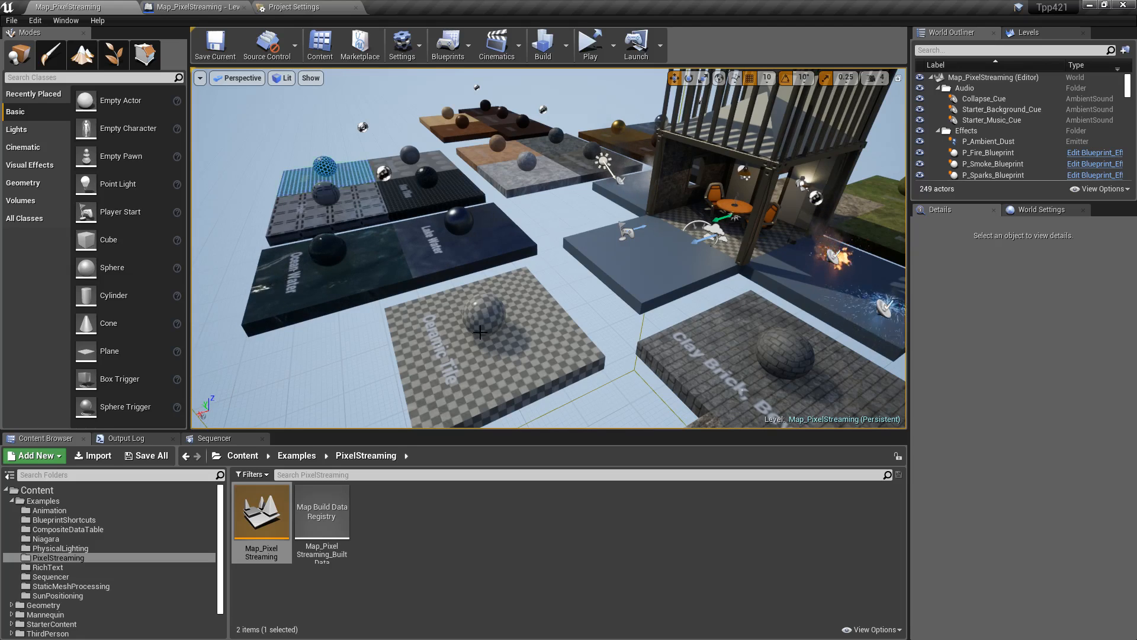
Step: Package the project for Windows (64-bit) from the File menu
{"action": "left_click", "coordinate": [10, 20]}
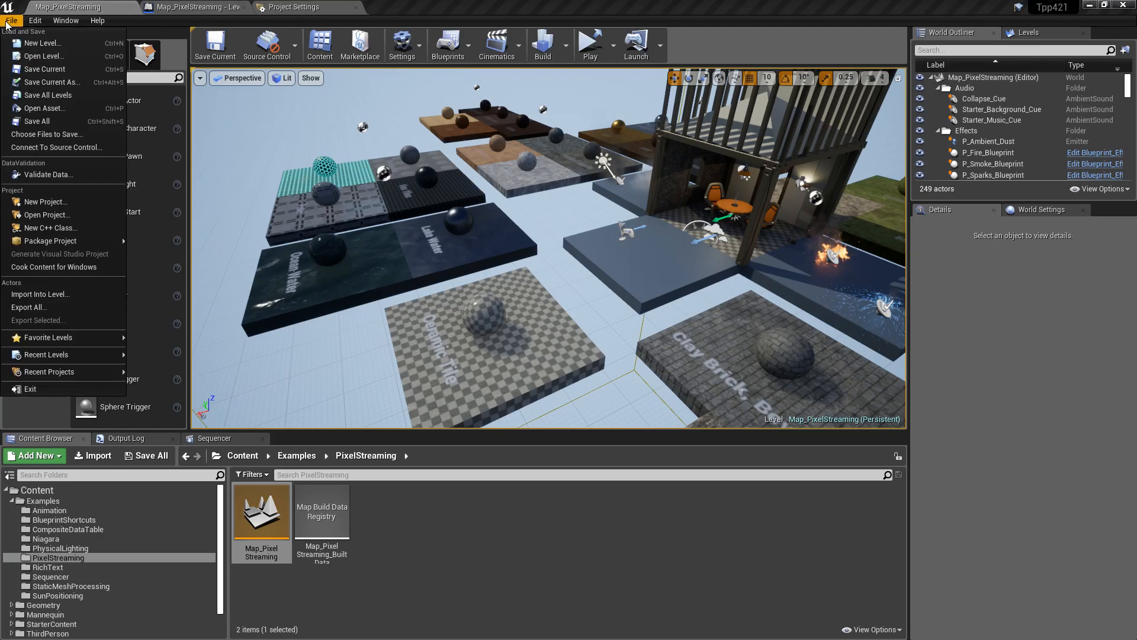
{"action": "mouse_move", "coordinate": [168, 319]}
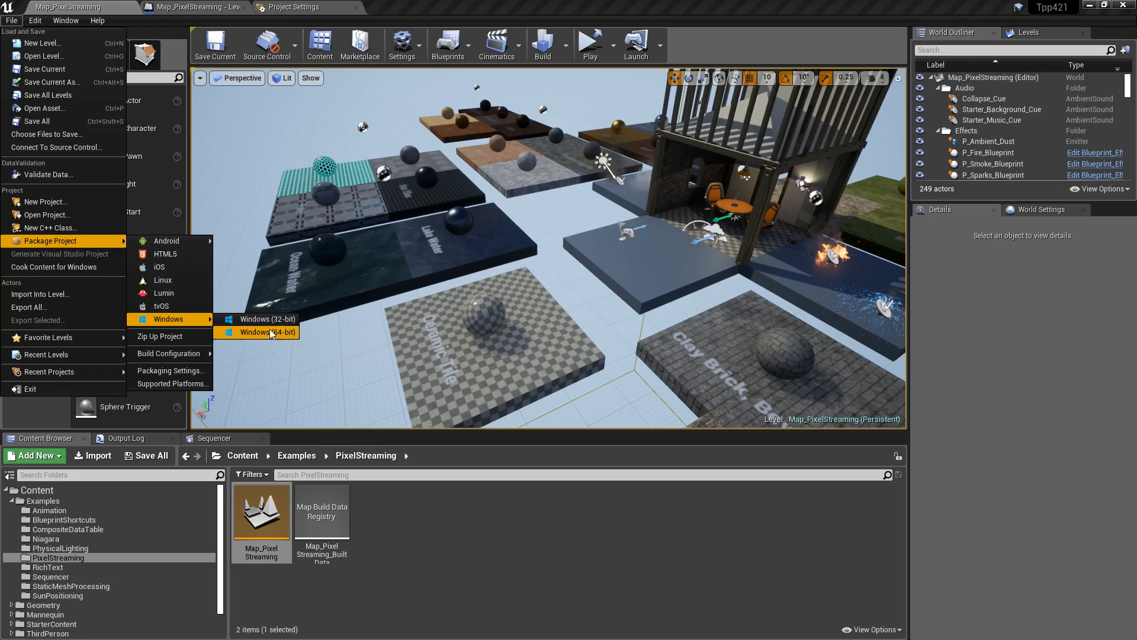
{"action": "left_click", "coordinate": [263, 332]}
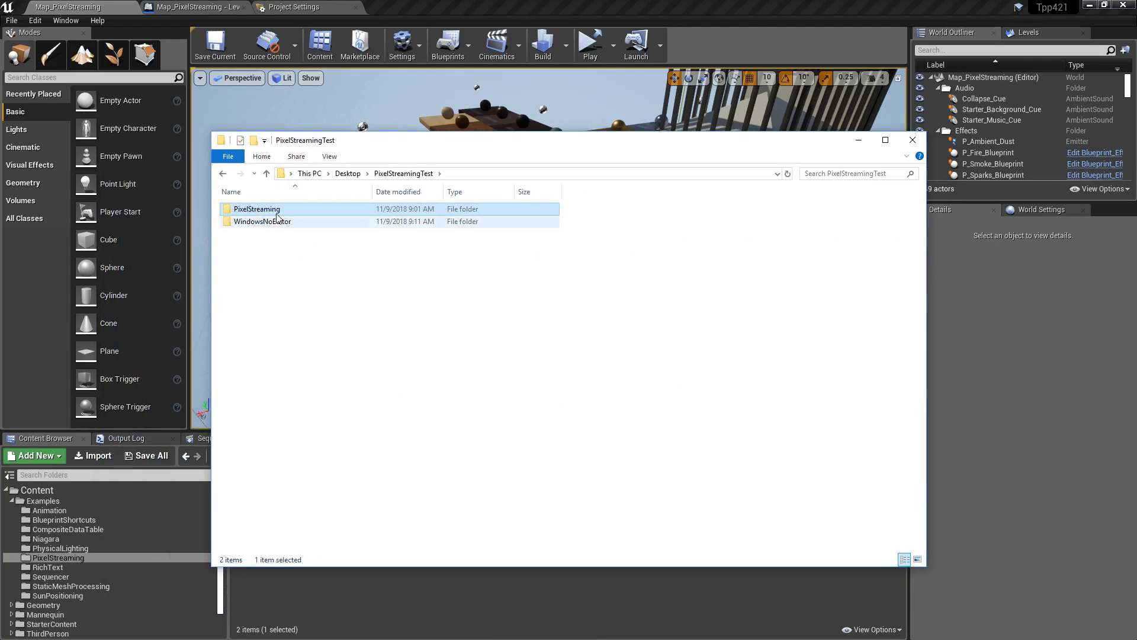
Step: Open WindowsNoEditor, select Tpp421.exe, and use the Tpp421.exe shortcut's context menu
{"action": "double_click", "coordinate": [263, 221]}
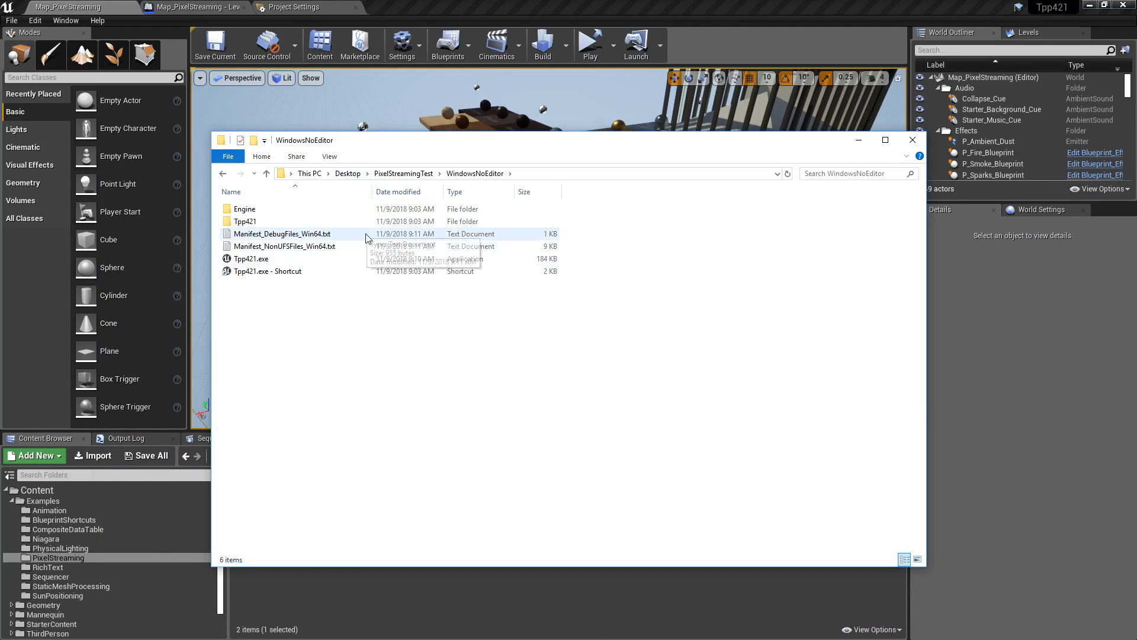
{"action": "left_click", "coordinate": [251, 259]}
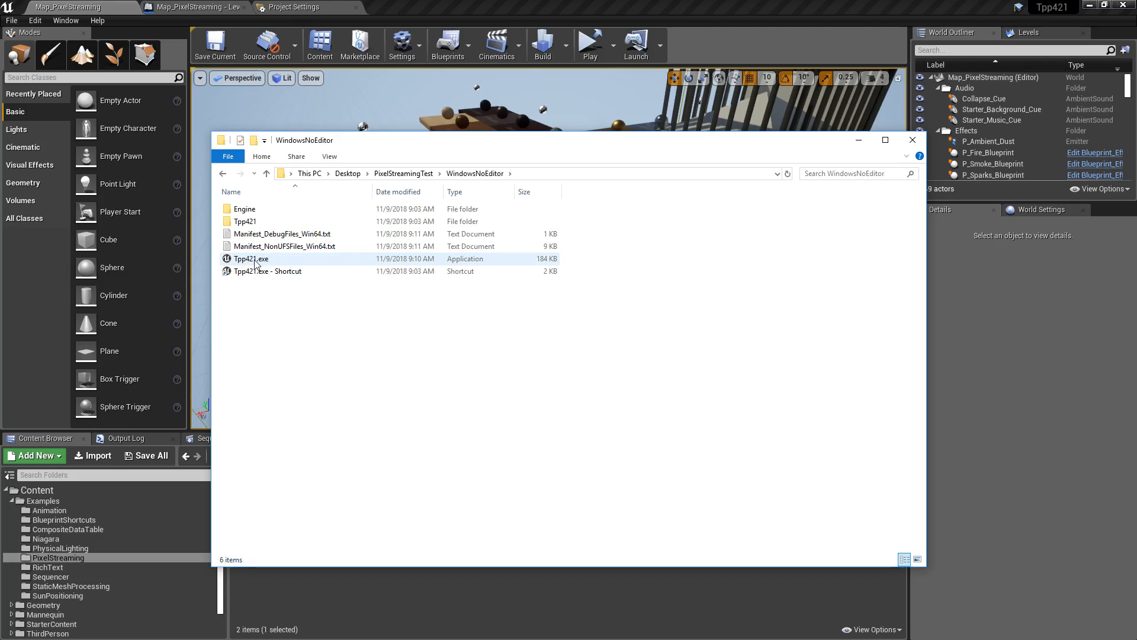
{"action": "mouse_move", "coordinate": [252, 259]}
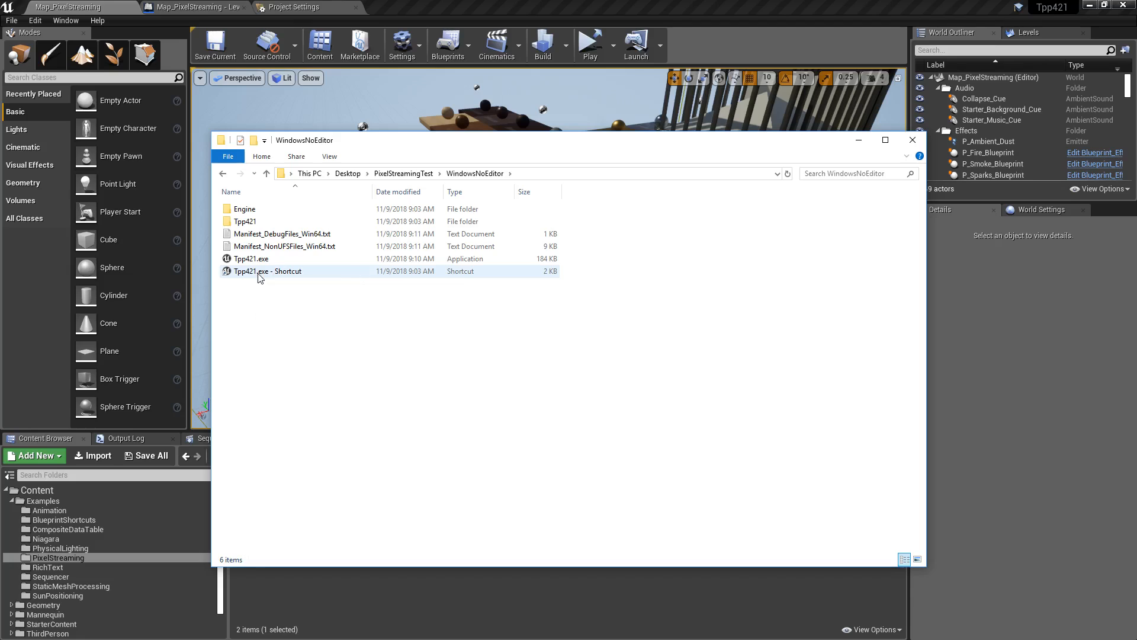
{"action": "right_click", "coordinate": [267, 271]}
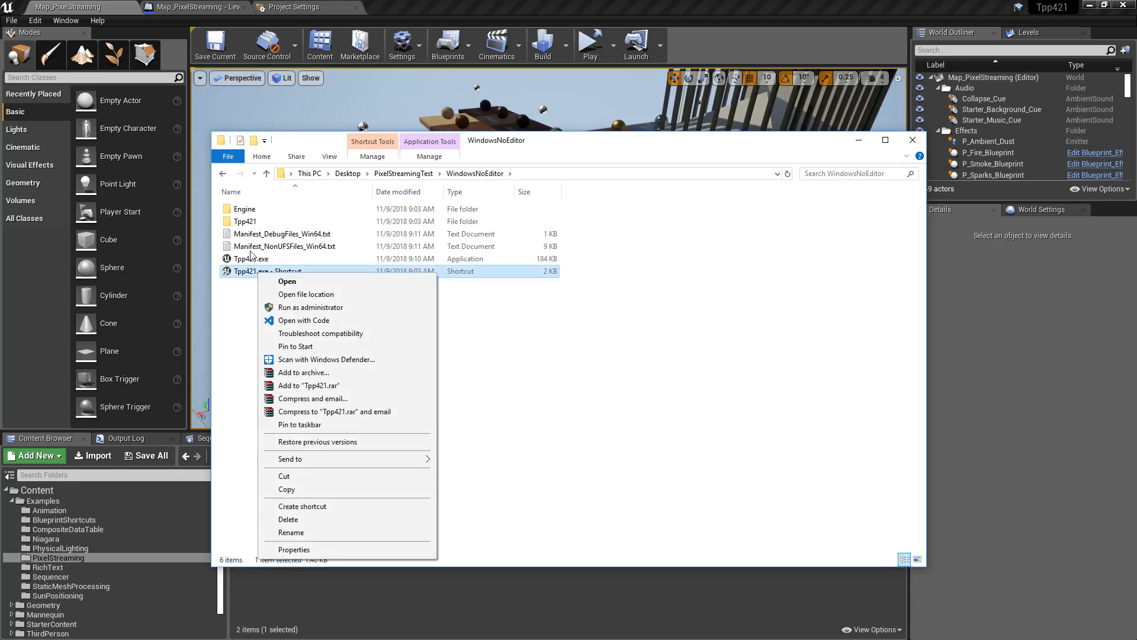
{"action": "left_click", "coordinate": [294, 549]}
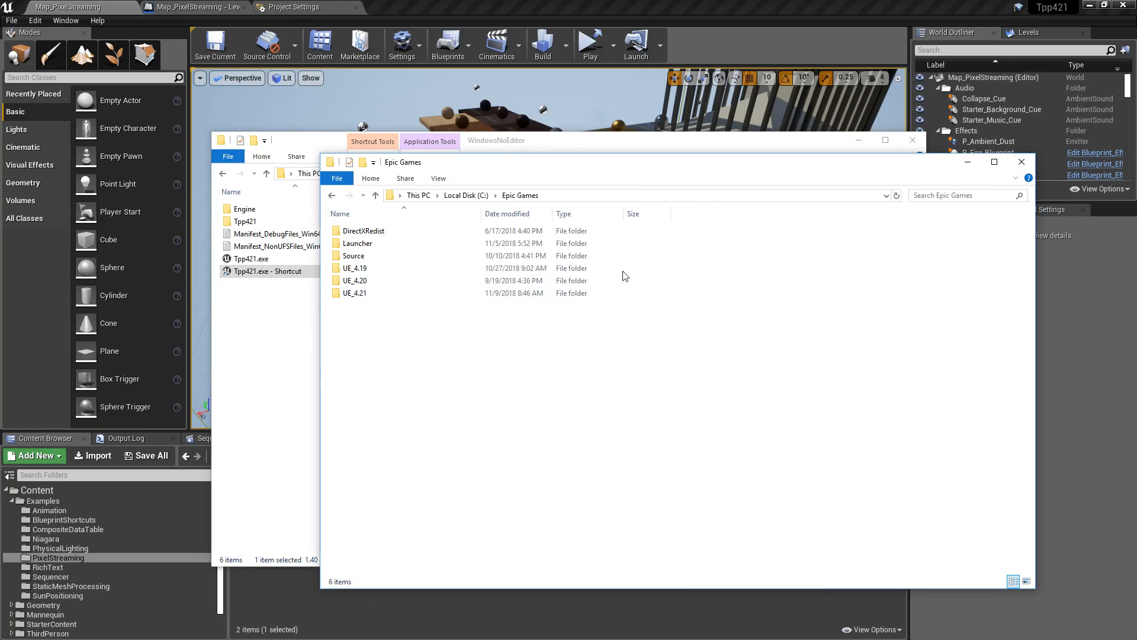
Step: Browse UE_4.21 > Engine > Source > Programs > PixelStreaming in File Explorer
{"action": "double_click", "coordinate": [355, 293]}
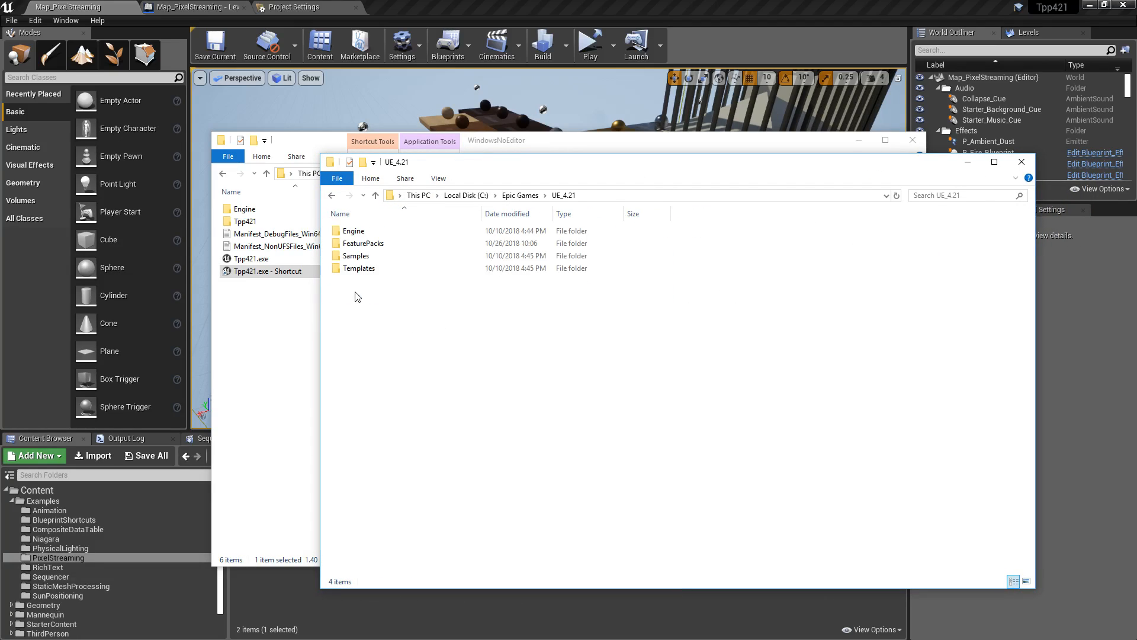
{"action": "double_click", "coordinate": [354, 230]}
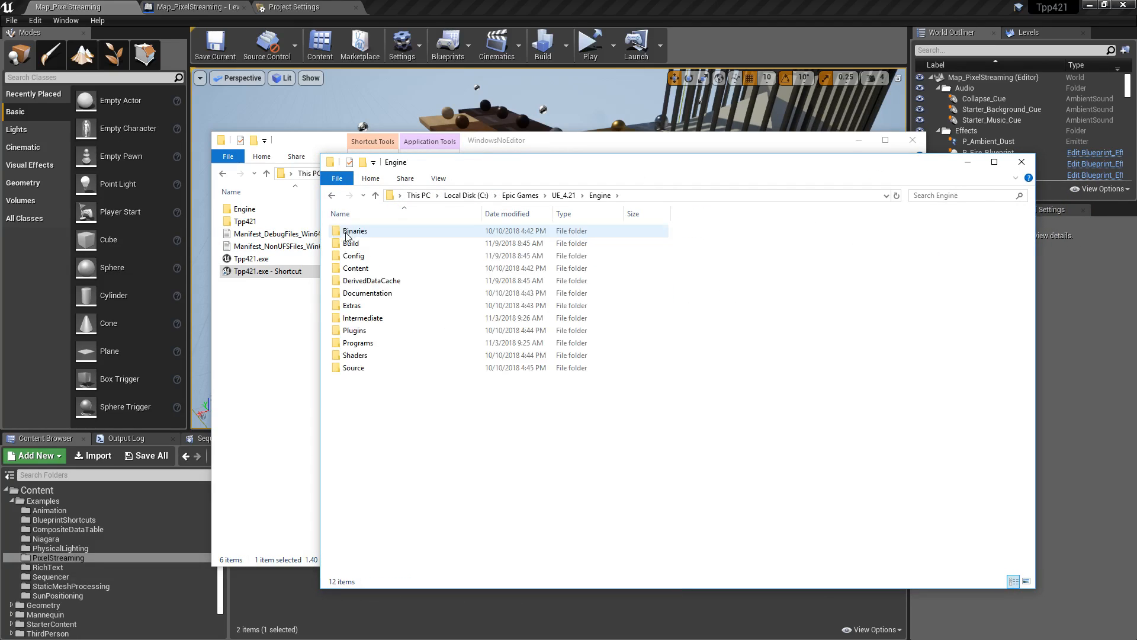
{"action": "left_click", "coordinate": [355, 330]}
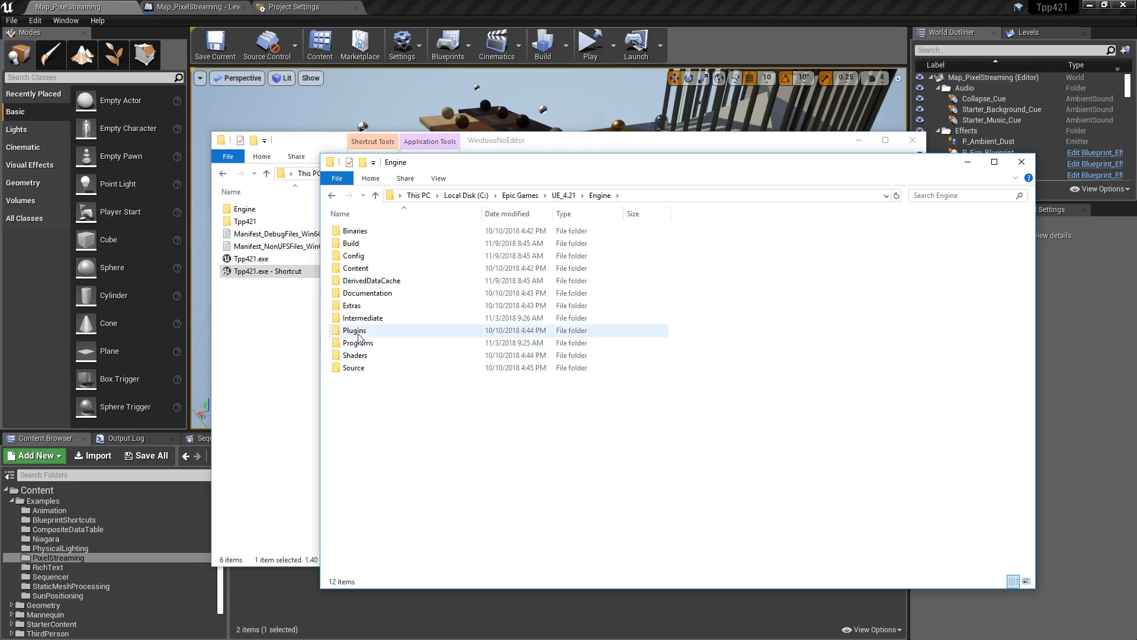
{"action": "double_click", "coordinate": [355, 367]}
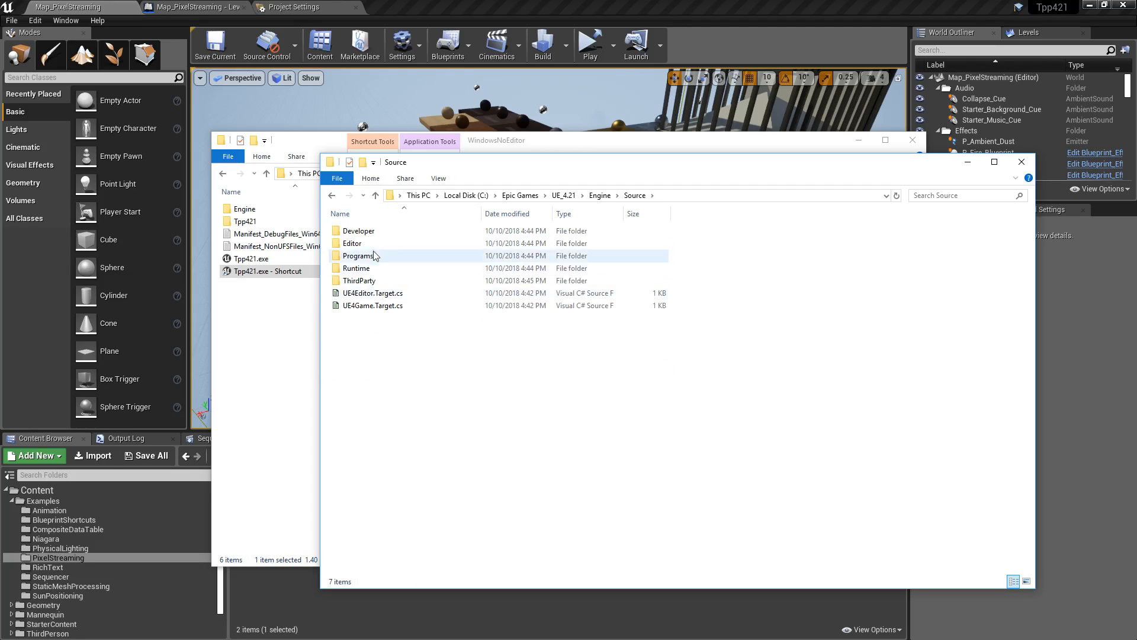
{"action": "double_click", "coordinate": [358, 255]}
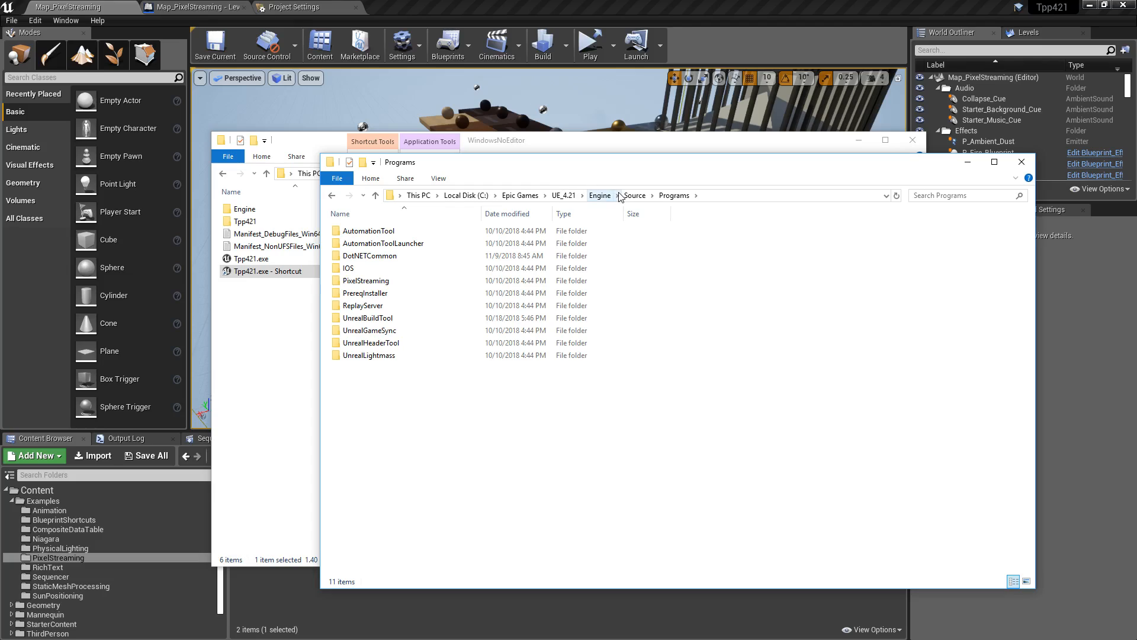
{"action": "mouse_move", "coordinate": [565, 194]}
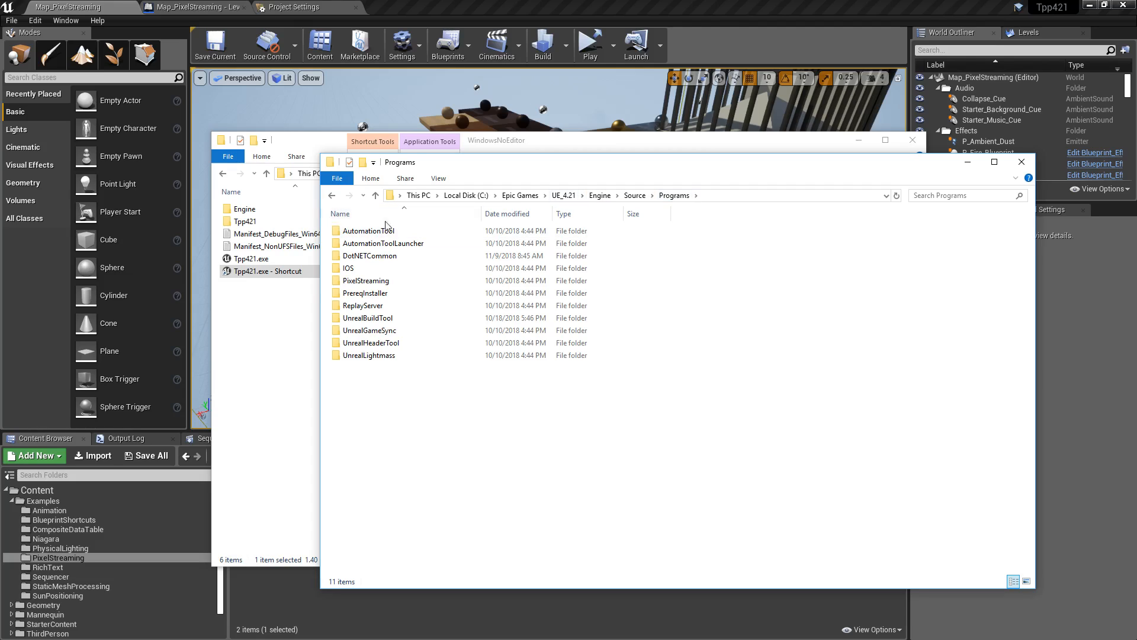
{"action": "left_click", "coordinate": [365, 281]}
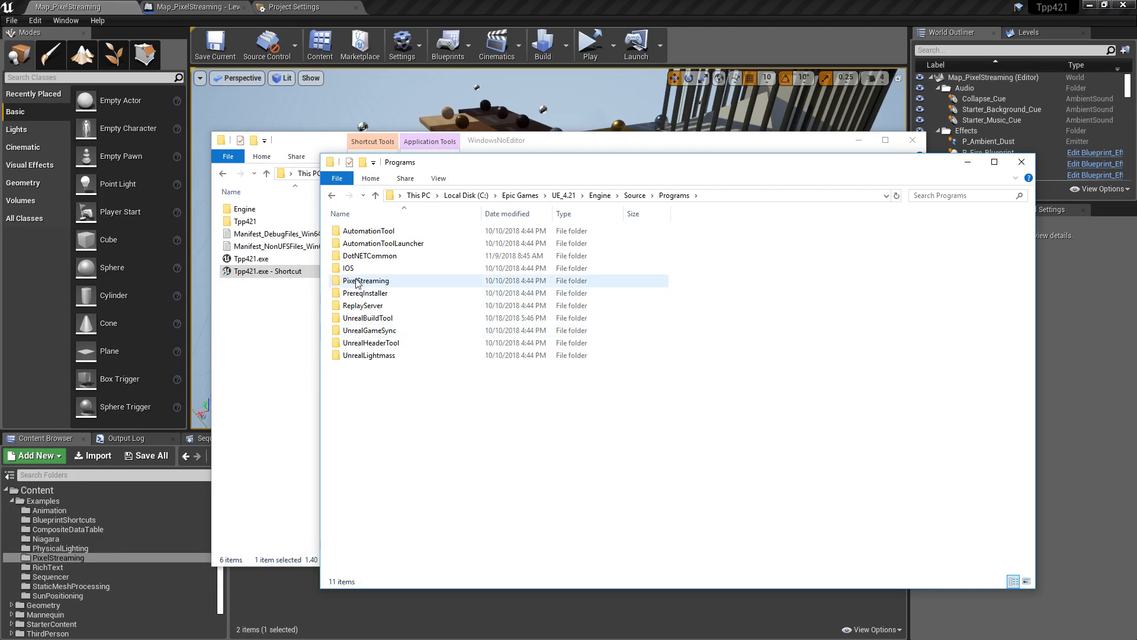
{"action": "double_click", "coordinate": [365, 281]}
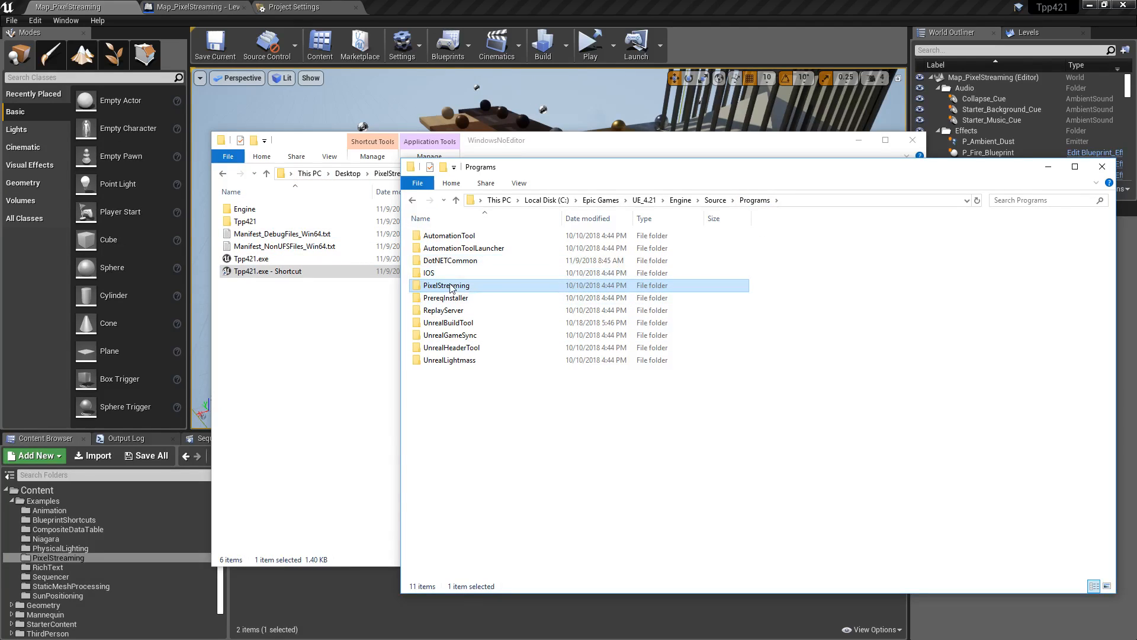
{"action": "double_click", "coordinate": [446, 285]}
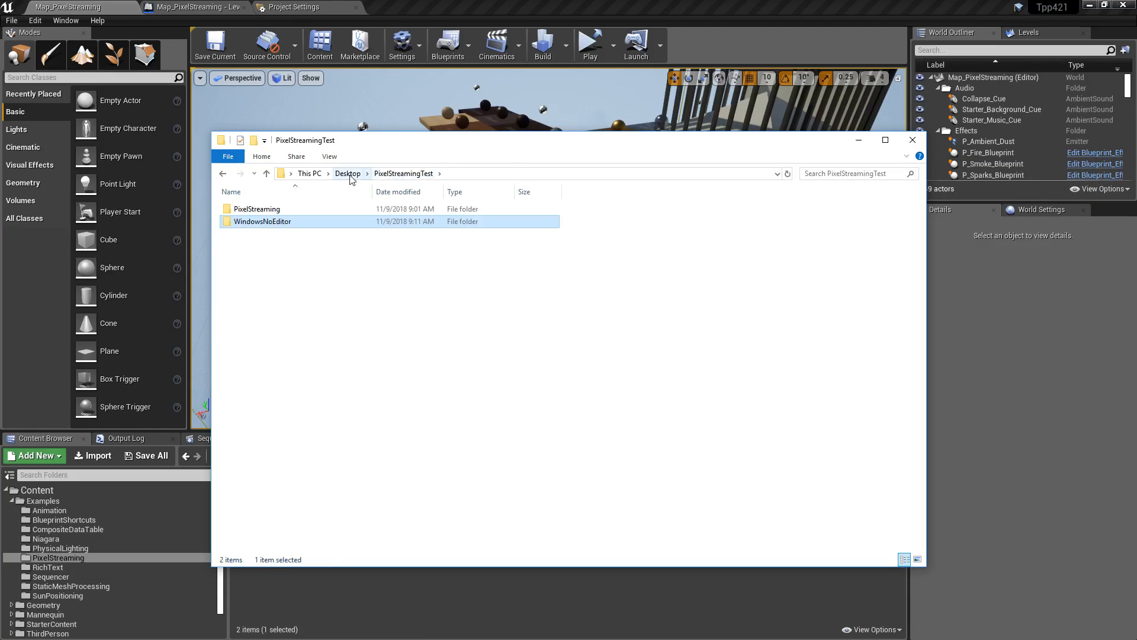
Step: Open the project's PixelStreaming folder, compare run.bat and runAWS.bat, and right-click run.bat
{"action": "double_click", "coordinate": [256, 209]}
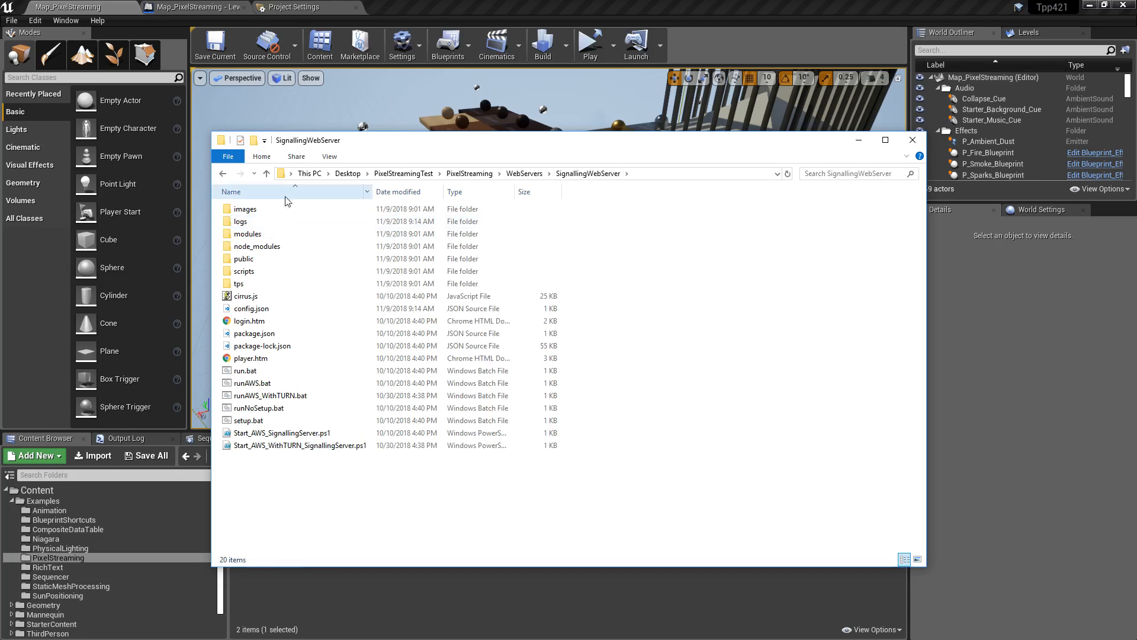
{"action": "left_click", "coordinate": [245, 371]}
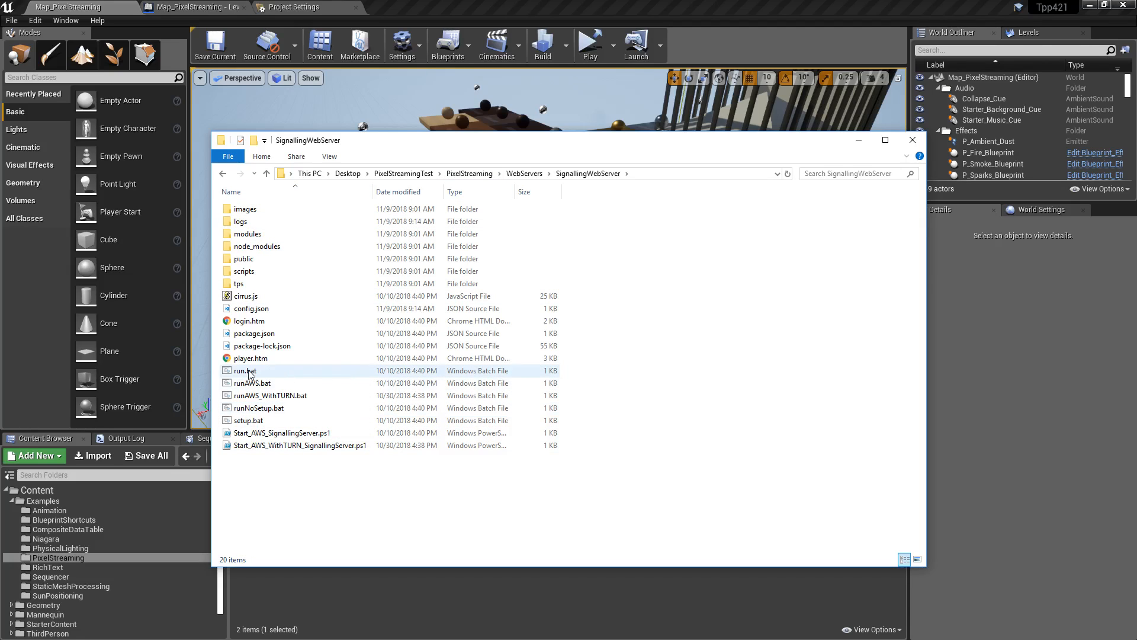
{"action": "right_click", "coordinate": [245, 371]}
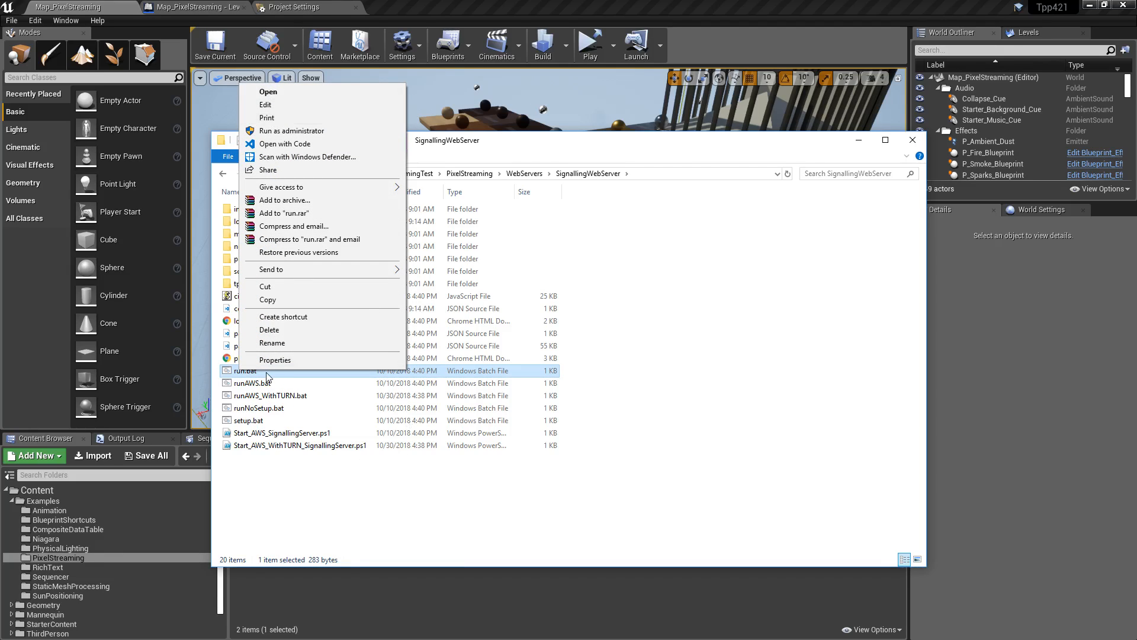
{"action": "left_click", "coordinate": [271, 342]}
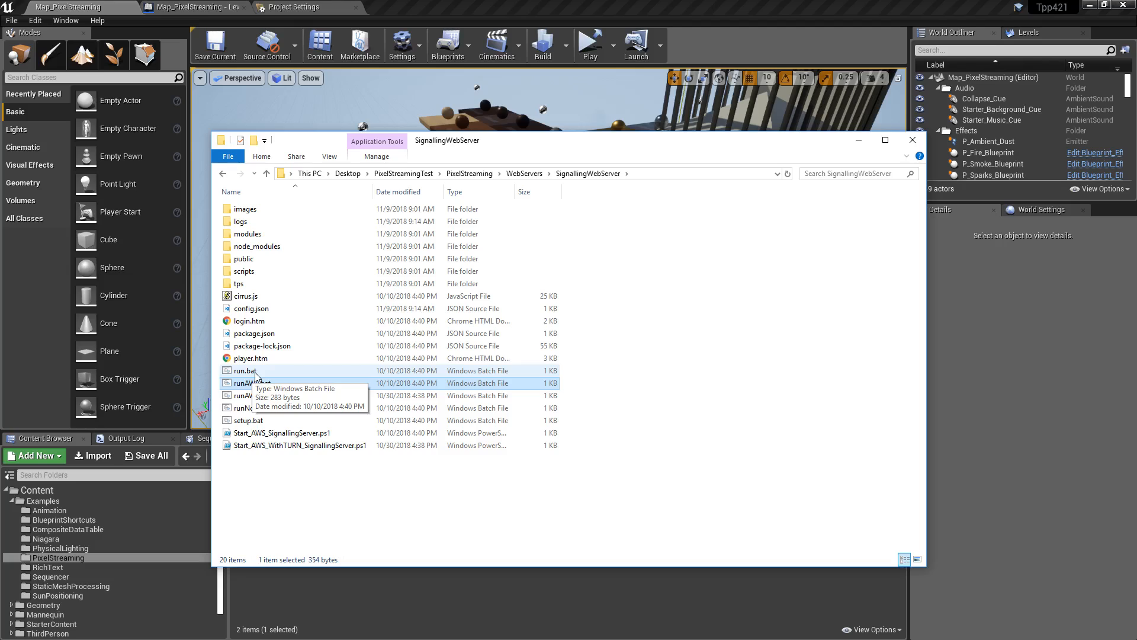
{"action": "left_click", "coordinate": [252, 383]}
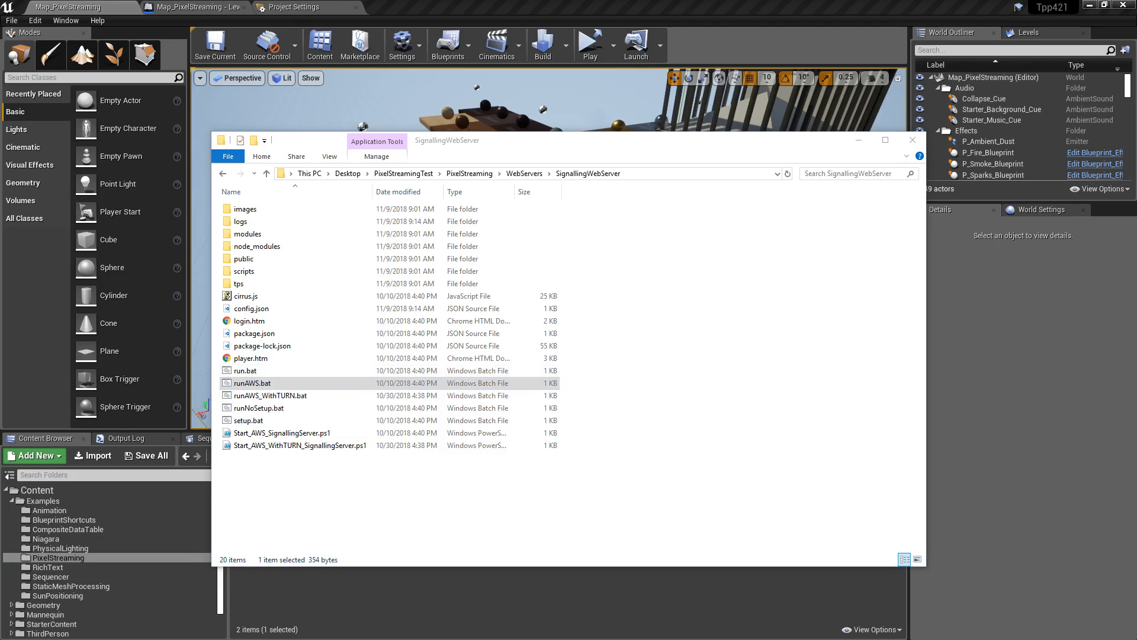
{"action": "left_click", "coordinate": [251, 384]}
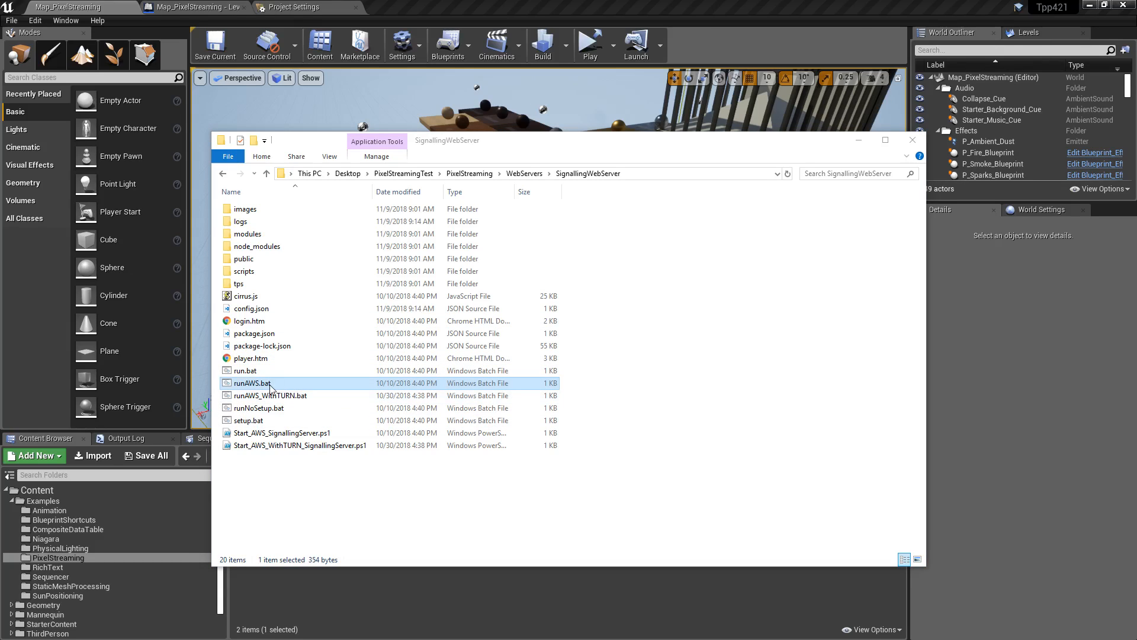
{"action": "left_click", "coordinate": [246, 371]}
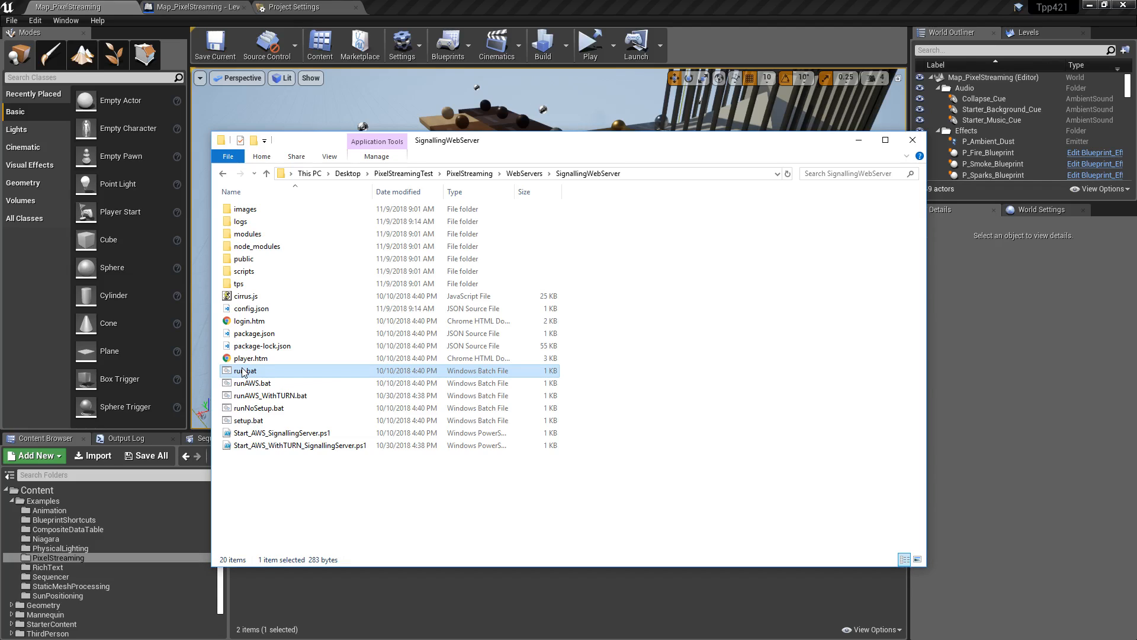
{"action": "right_click", "coordinate": [245, 371]}
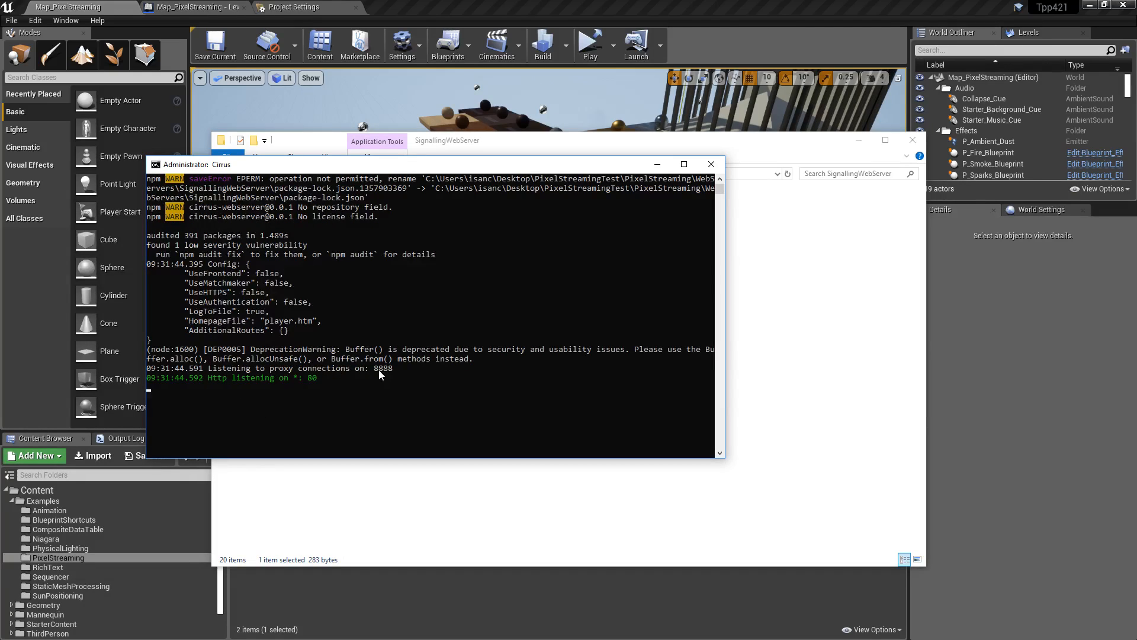
{"action": "mouse_move", "coordinate": [312, 383]}
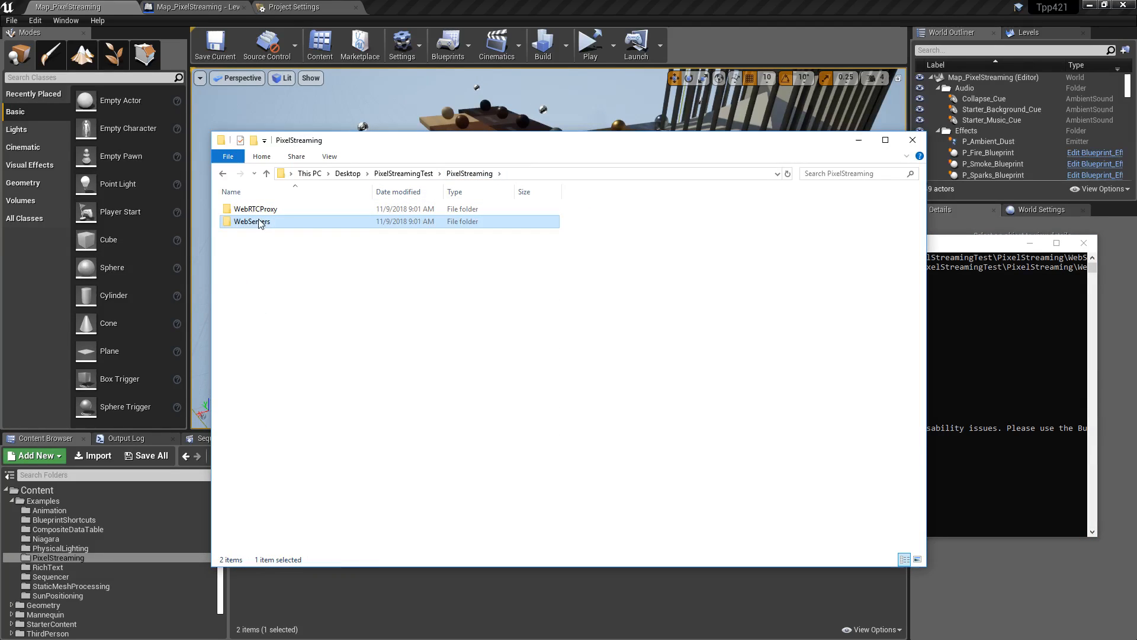
Step: Open the WebRTCProxy folder while the Cirrus signalling server keeps running
{"action": "double_click", "coordinate": [255, 208]}
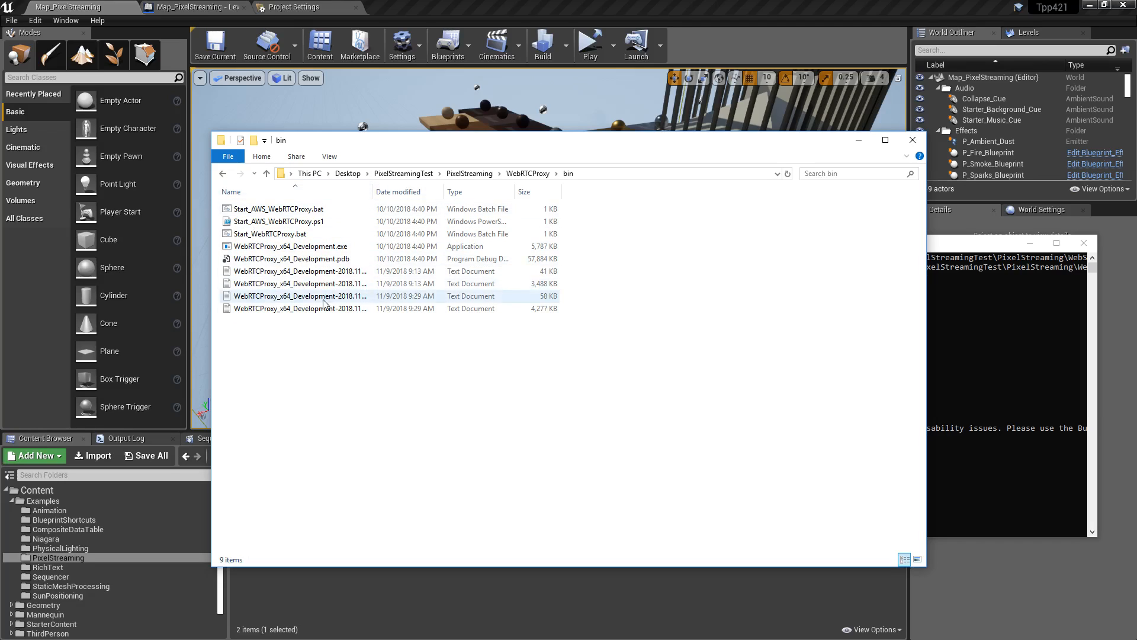
Step: Run Start_WebRTCProxy.bat as administrator, then open the WindowsNoEditor build folder
{"action": "left_click", "coordinate": [271, 234]}
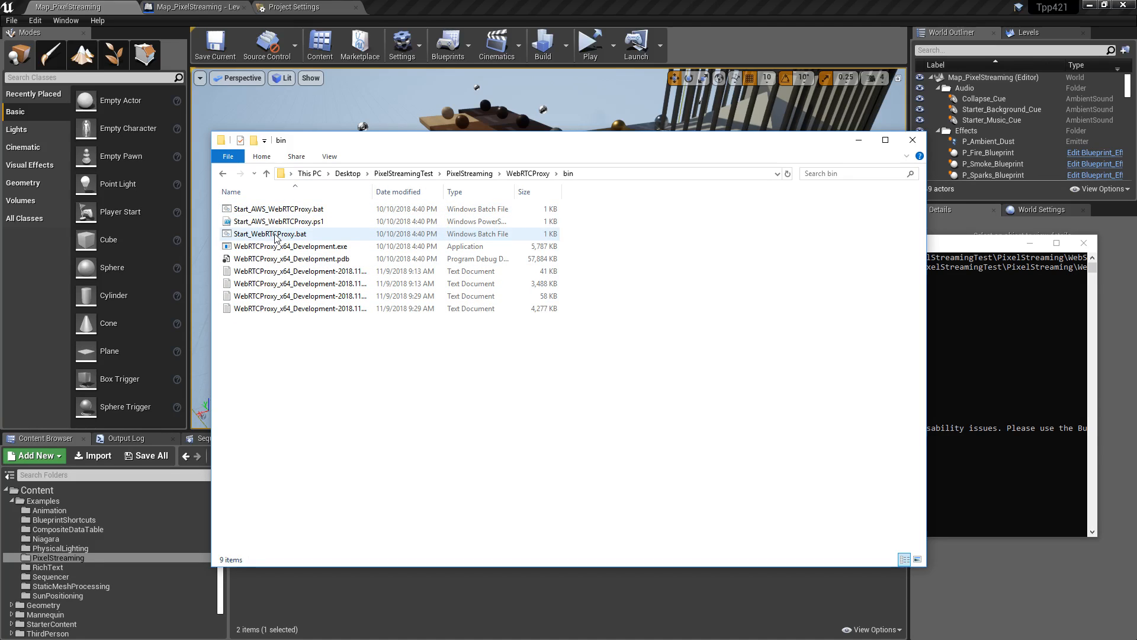
{"action": "right_click", "coordinate": [271, 234]}
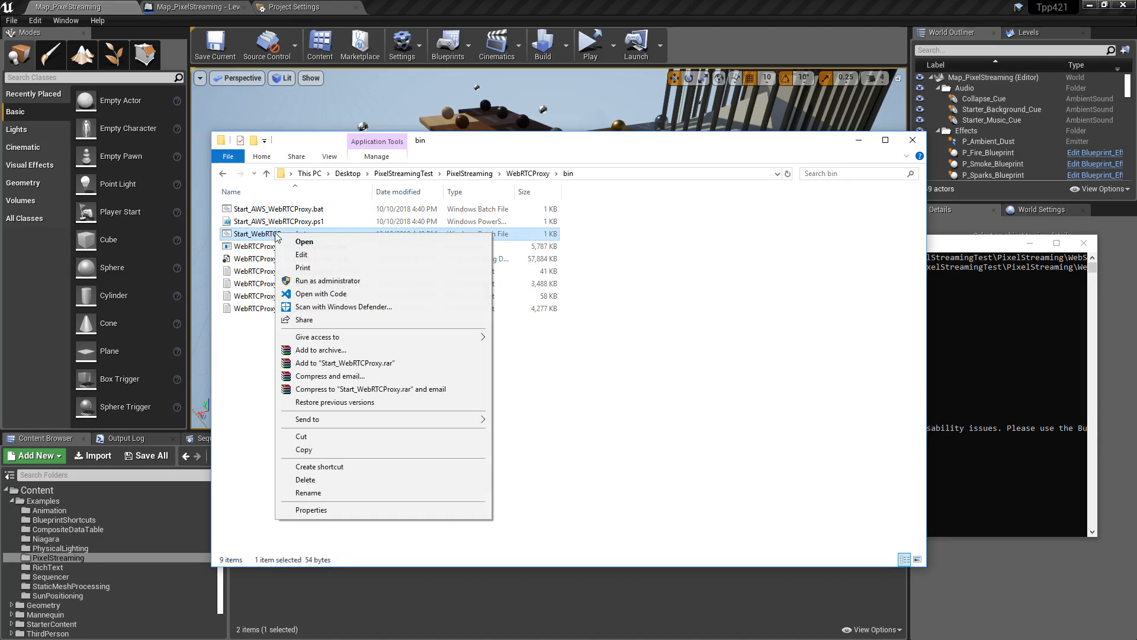
{"action": "left_click", "coordinate": [304, 241]}
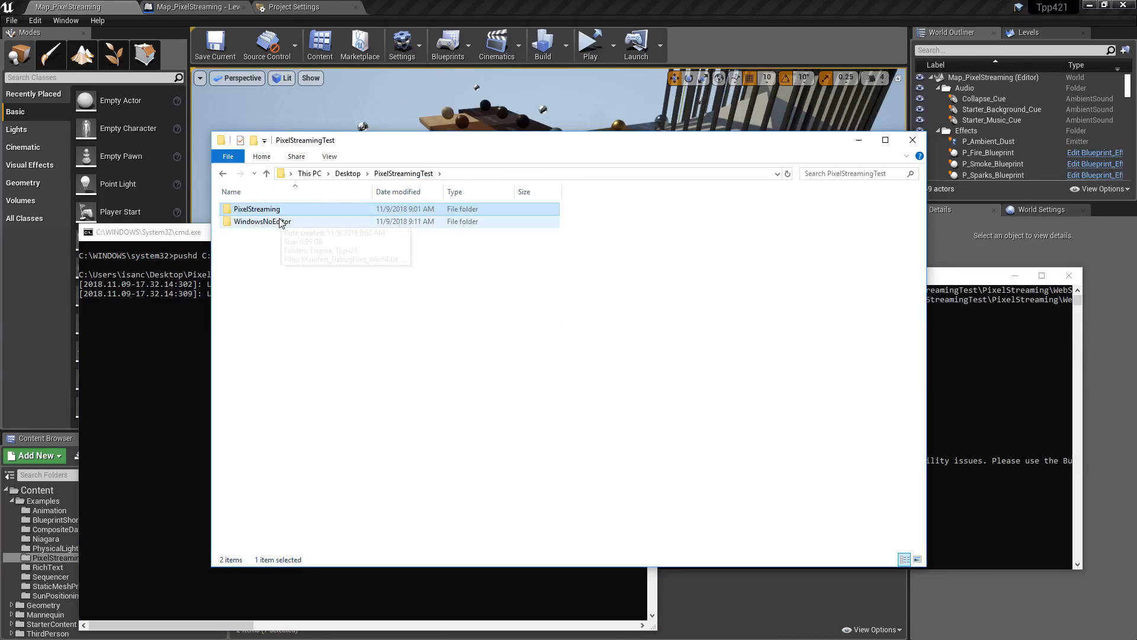
{"action": "double_click", "coordinate": [262, 221]}
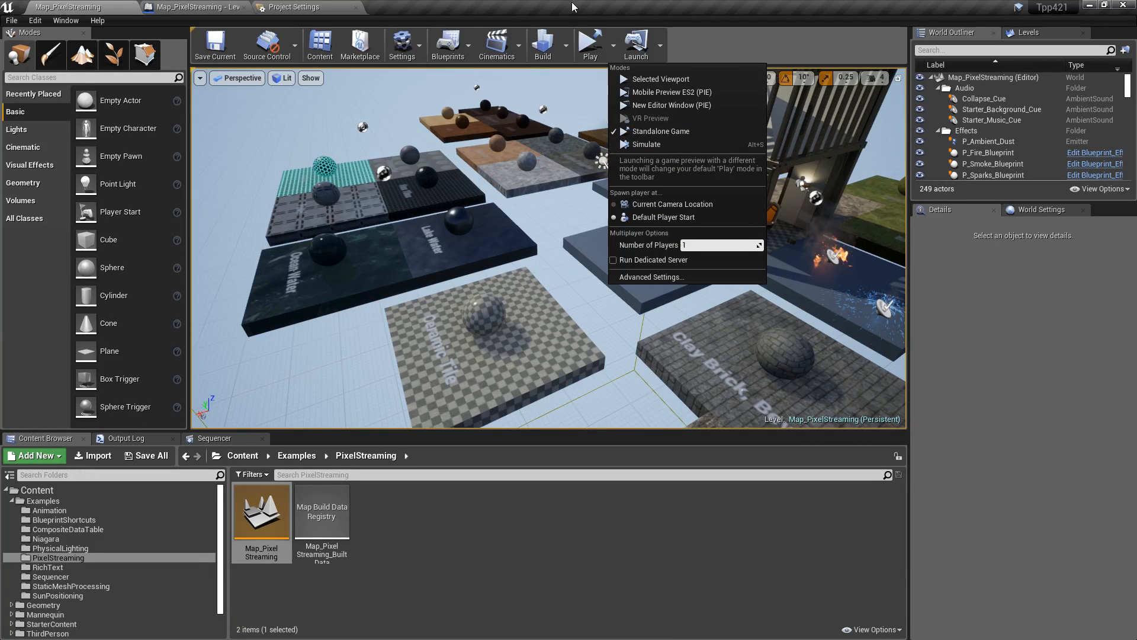
Step: Inspect Level Editor > Play standalone launch parameters (-AudioMixer) in Editor Preferences
{"action": "left_click", "coordinate": [291, 7]}
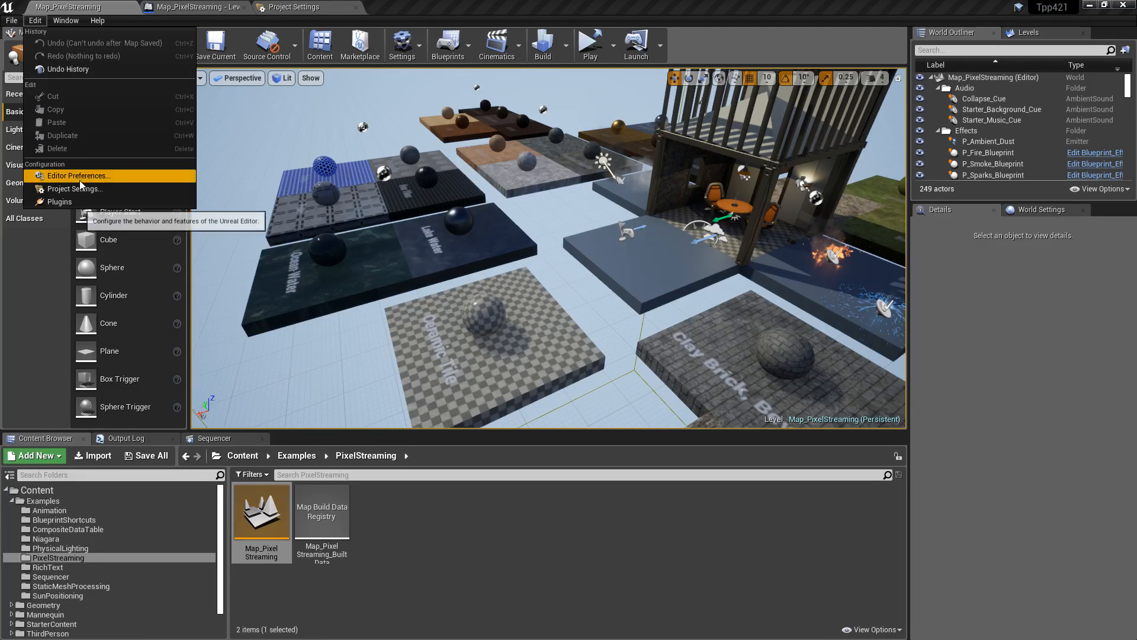
{"action": "left_click", "coordinate": [77, 175]}
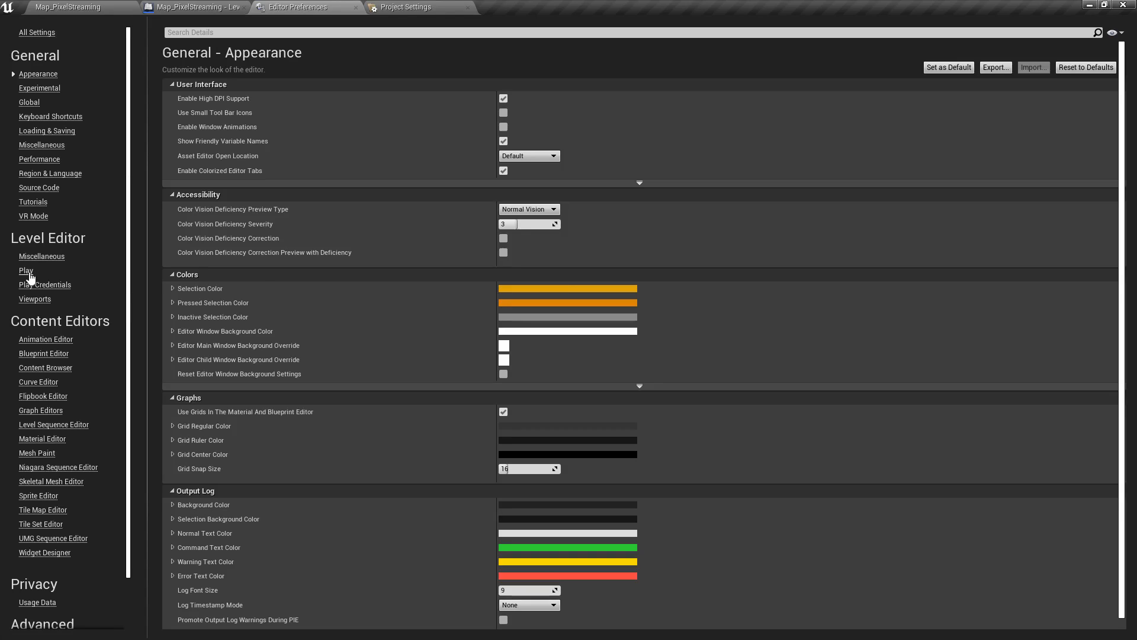
{"action": "left_click", "coordinate": [25, 270]}
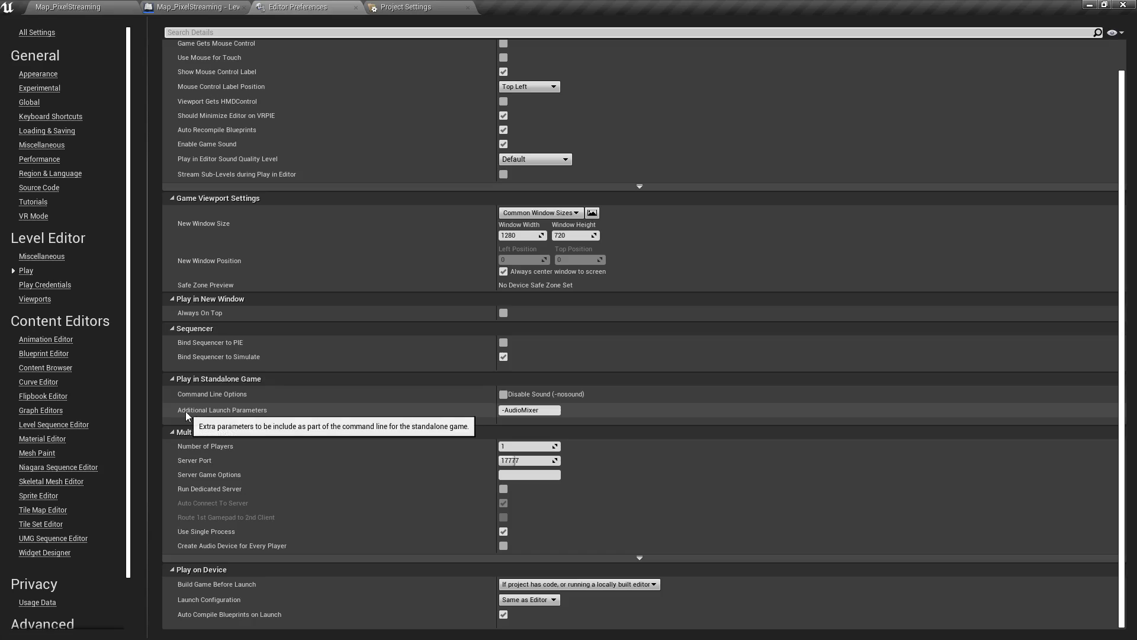
{"action": "left_click", "coordinate": [530, 410]}
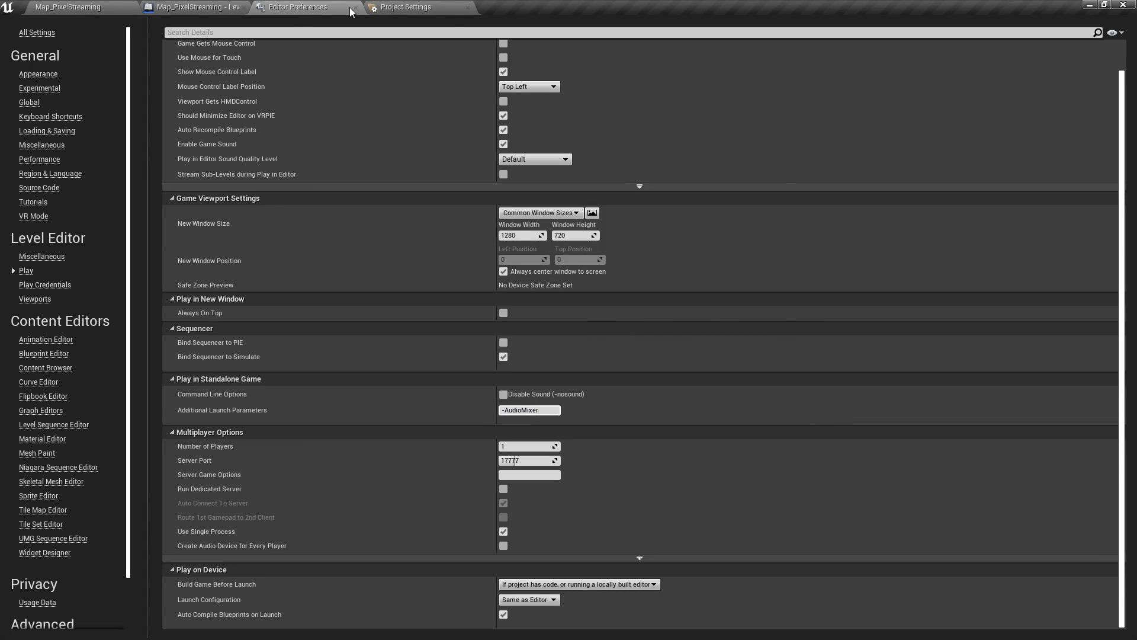
{"action": "left_click", "coordinate": [196, 7]}
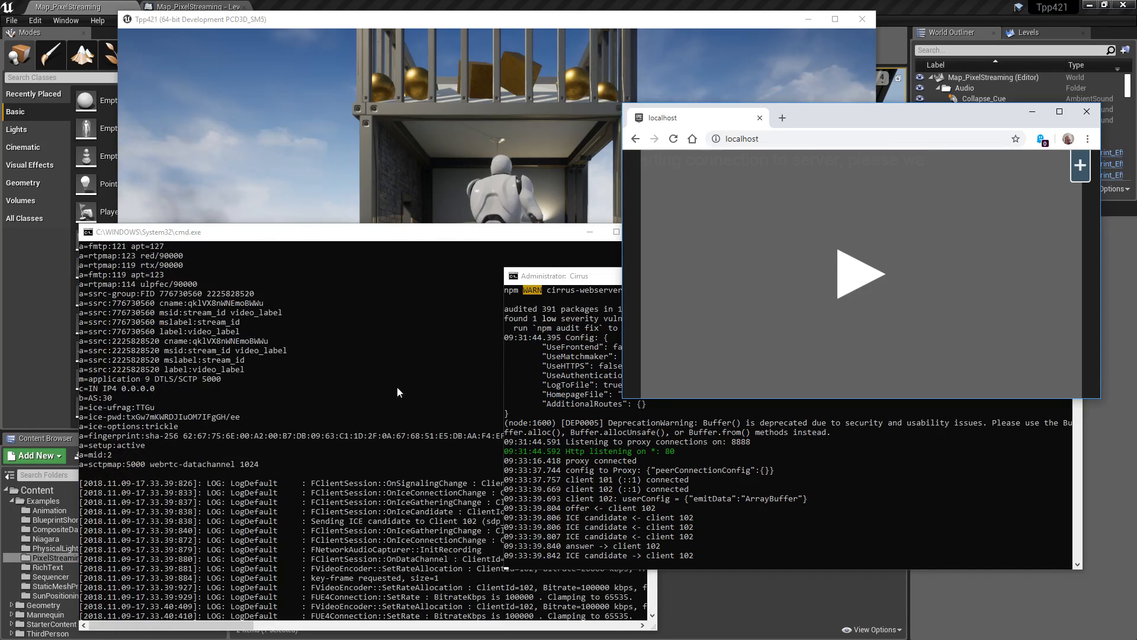
Step: Start the streamed game in the localhost page and open the player settings
{"action": "left_click", "coordinate": [861, 274]}
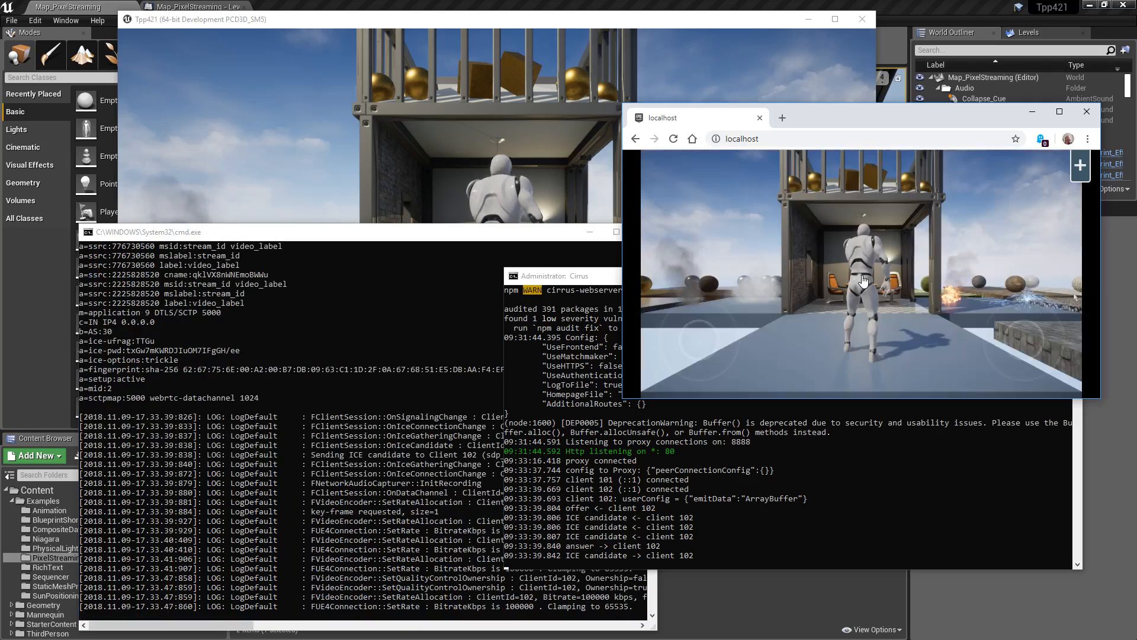
{"action": "left_click", "coordinate": [863, 279]}
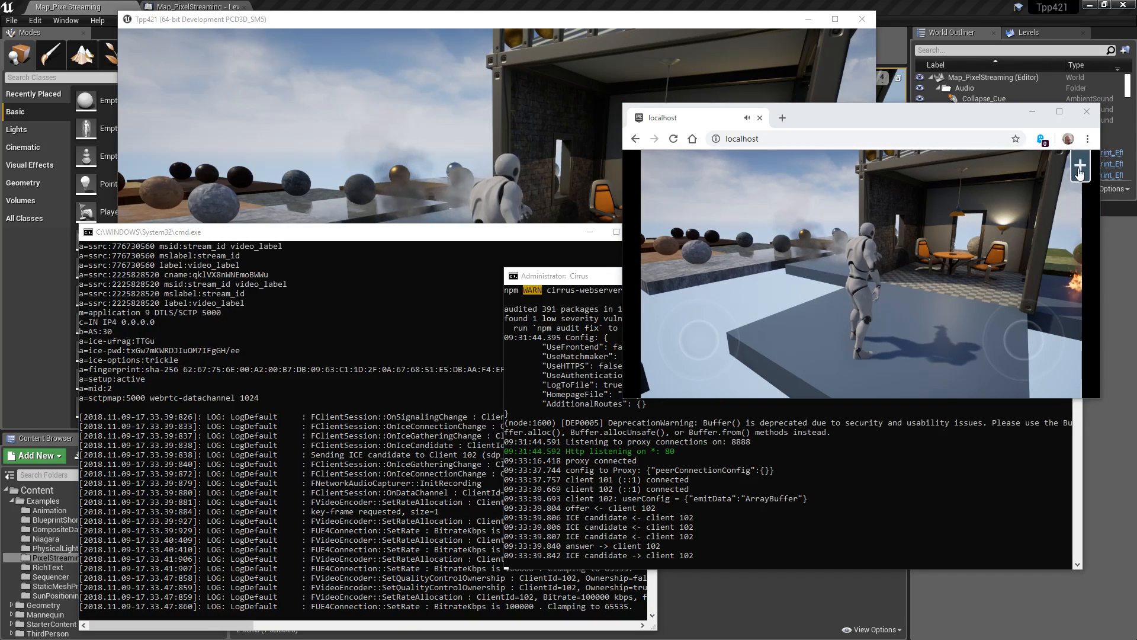
{"action": "left_click", "coordinate": [1080, 165]}
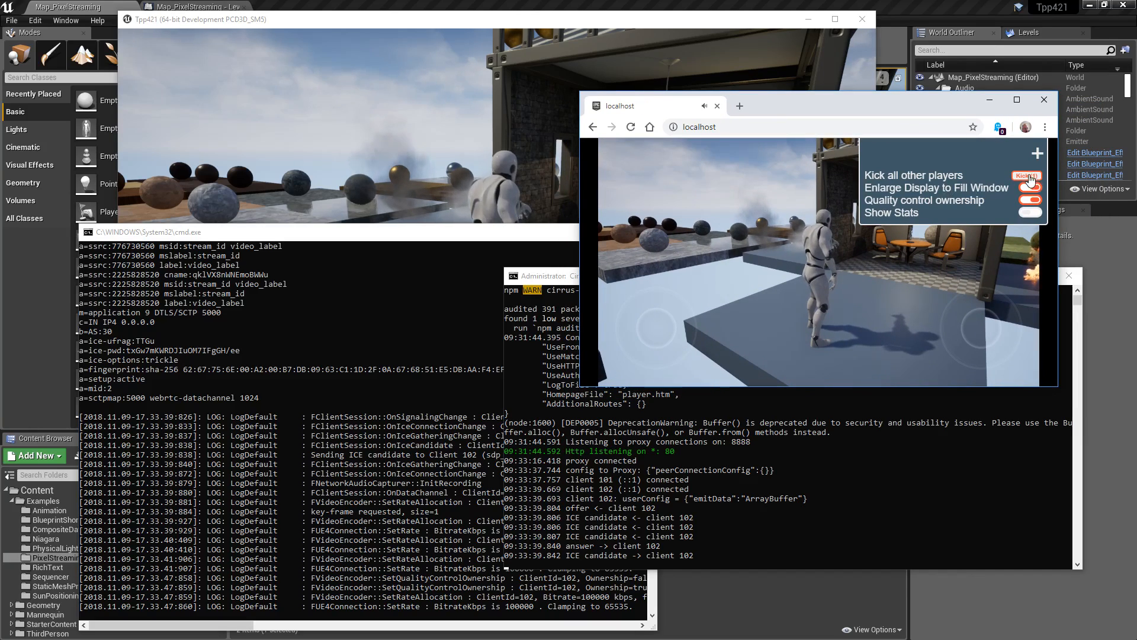
Step: Kick other players, take quality control, fill the window, show stats, then close Chrome
{"action": "left_click", "coordinate": [1026, 175]}
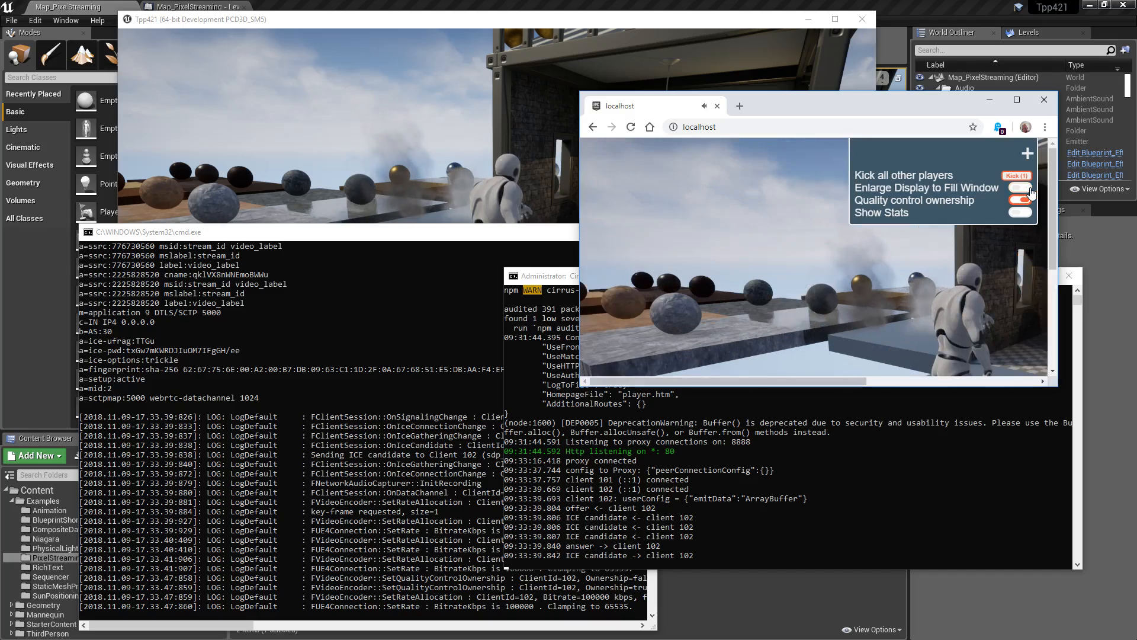
{"action": "left_click", "coordinate": [1018, 200]}
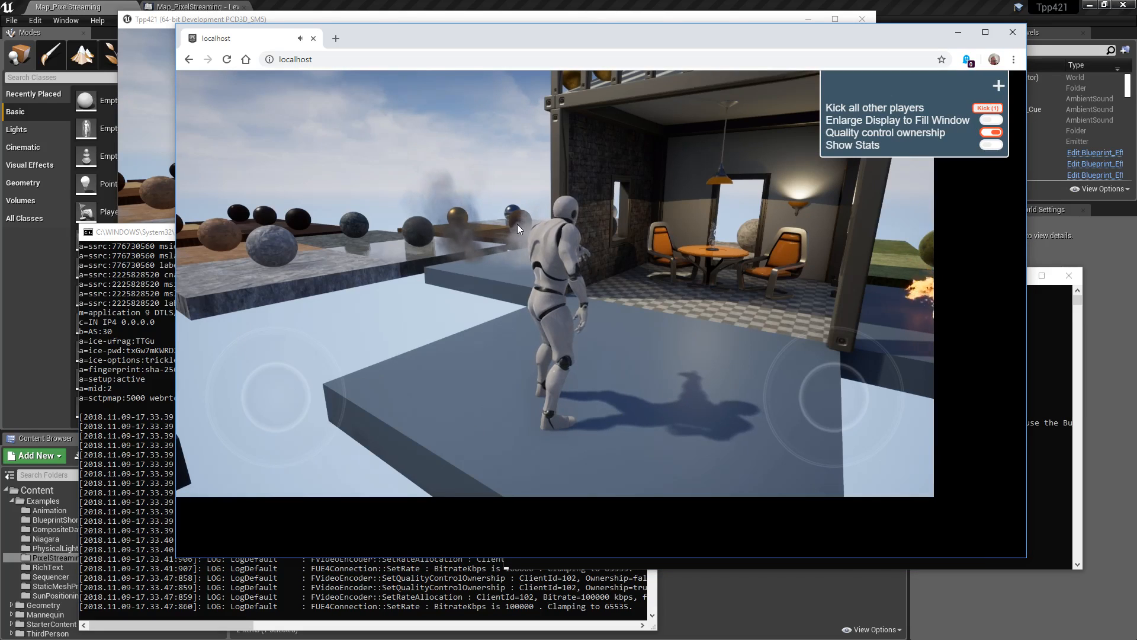
{"action": "left_click", "coordinate": [990, 120]}
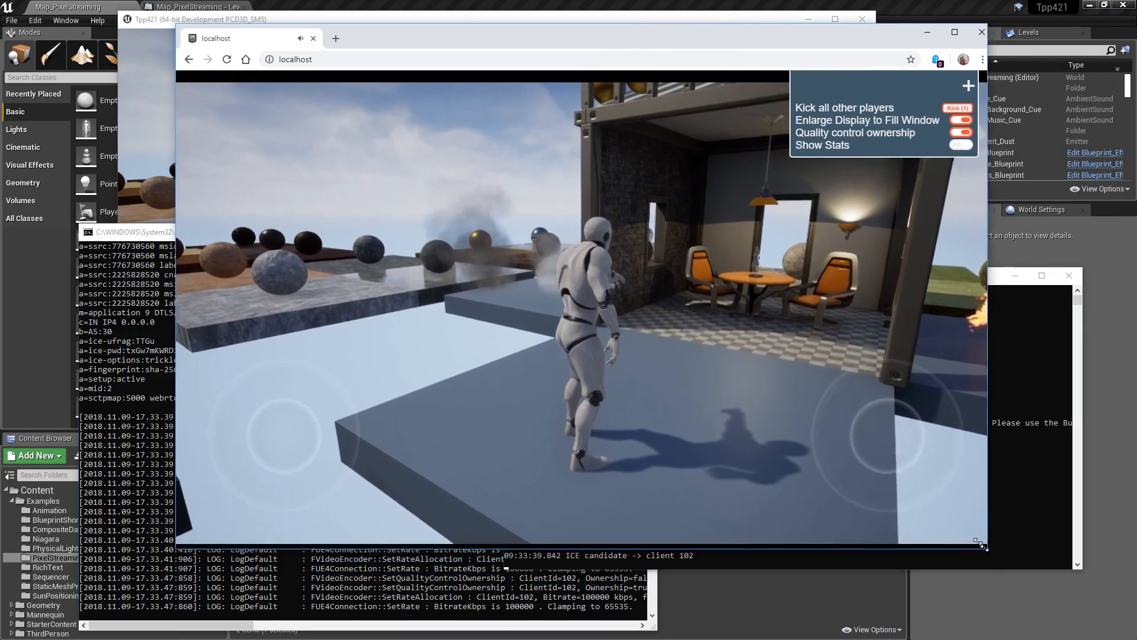
{"action": "left_click", "coordinate": [960, 145]}
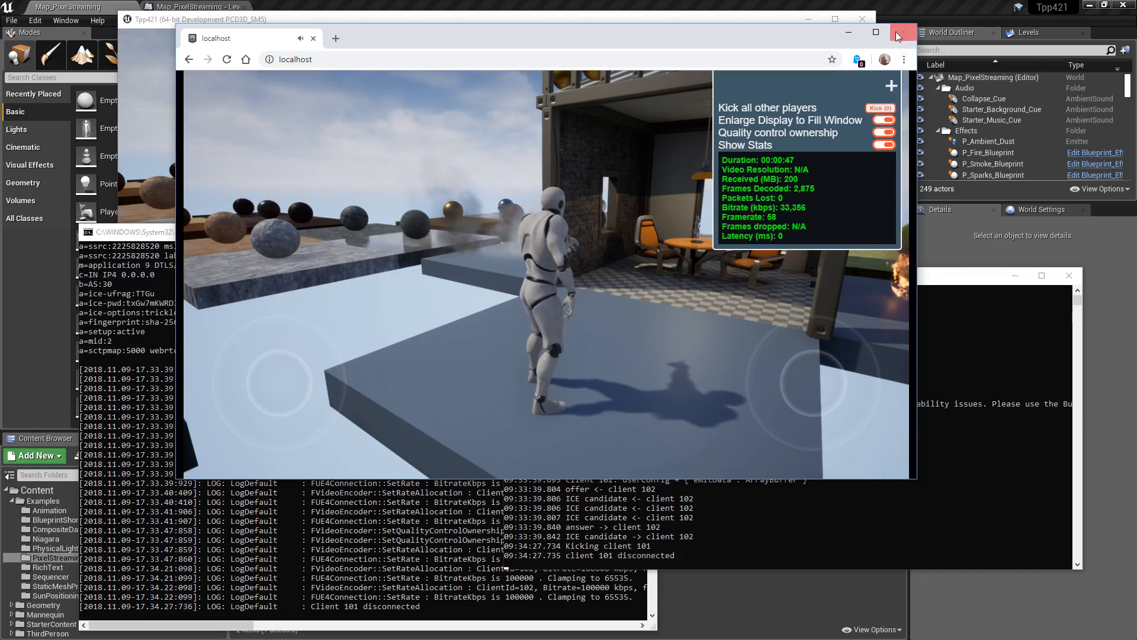
{"action": "left_click", "coordinate": [897, 33]}
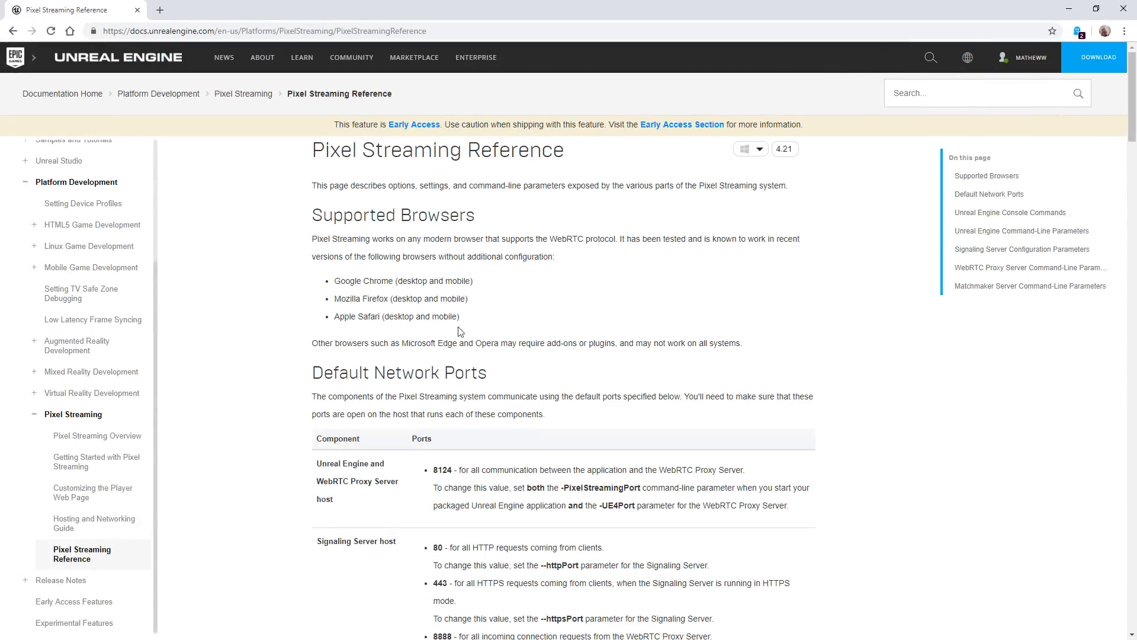
Step: Open Pixel Streaming Reference and highlight Chrome and Firefox under Supported Browsers
{"action": "scroll", "scroll_direction": "down", "scroll_amount": 3}
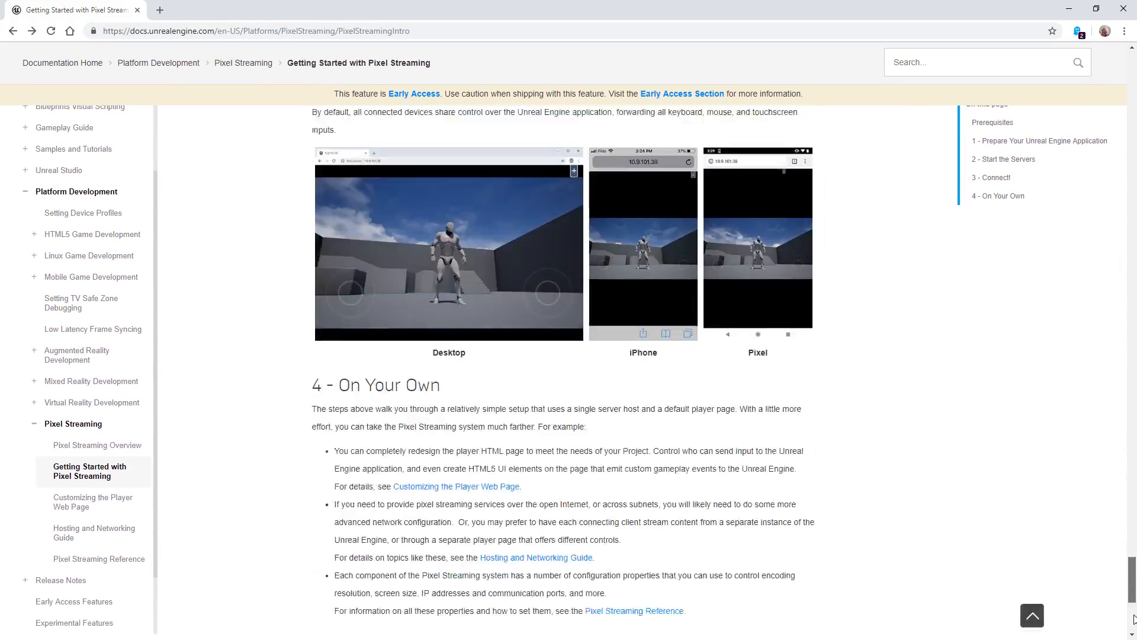
{"action": "scroll", "scroll_direction": "down", "scroll_amount": 3}
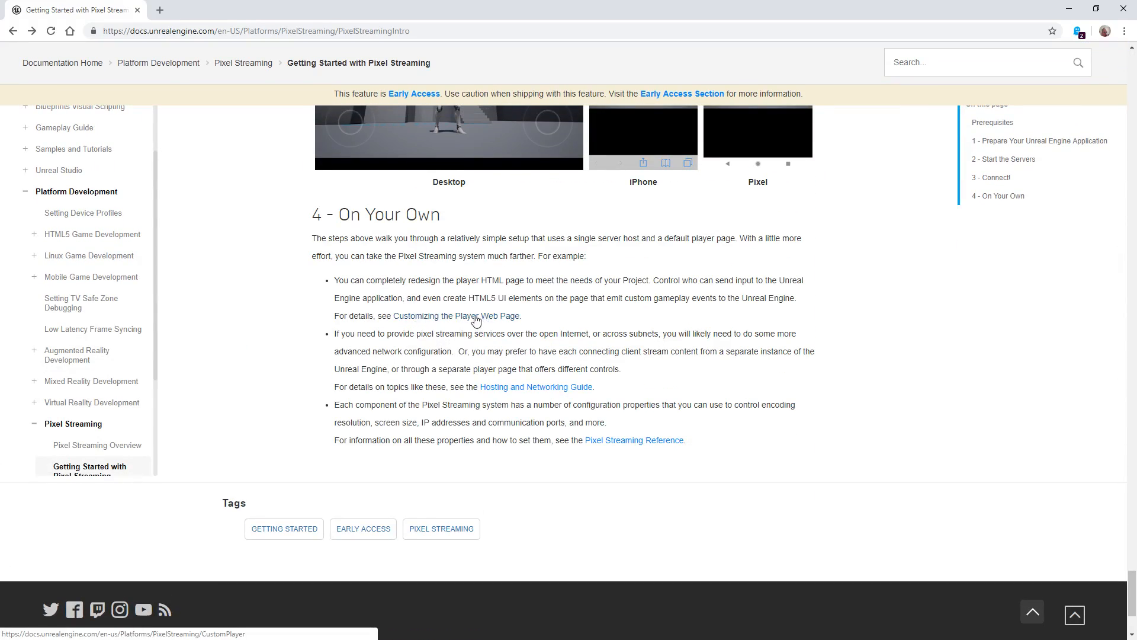
{"action": "mouse_move", "coordinate": [526, 378]}
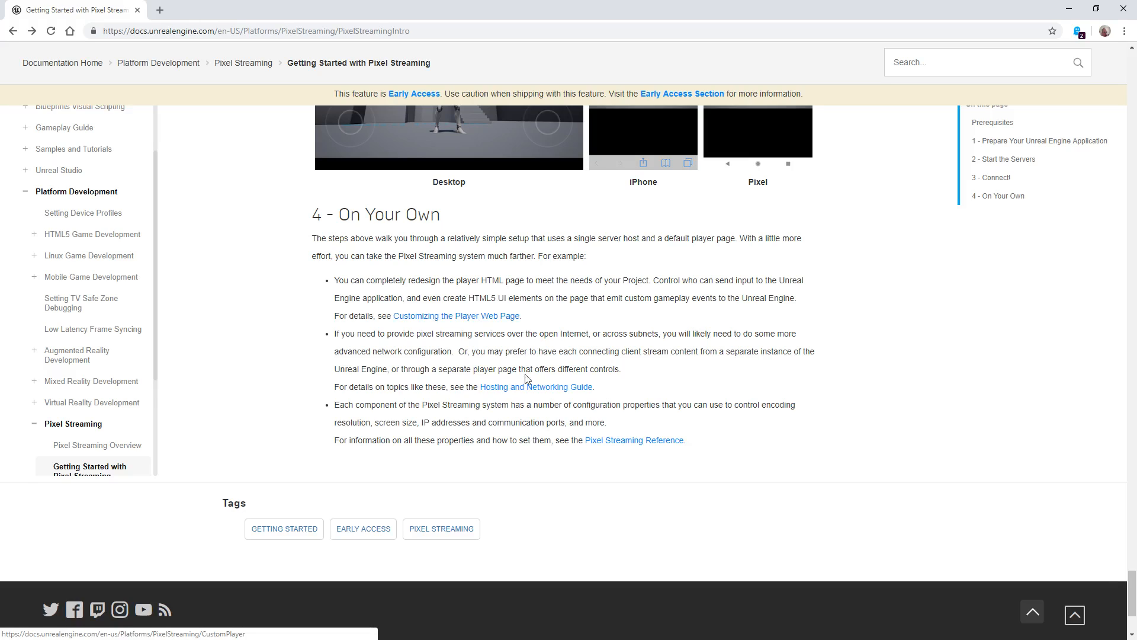
{"action": "mouse_move", "coordinate": [600, 442]}
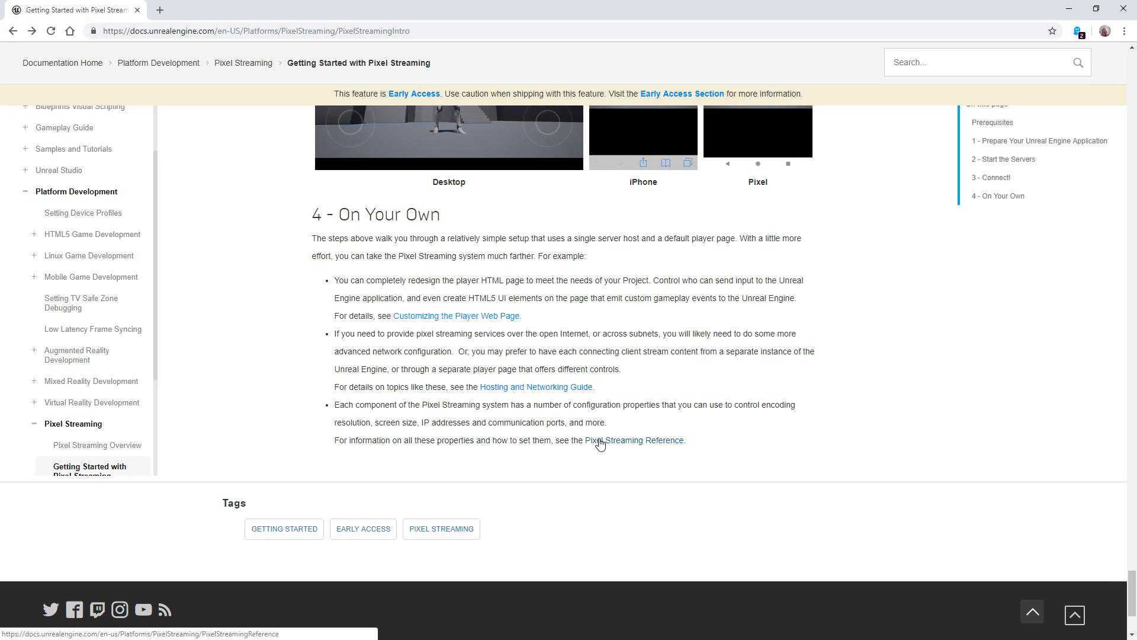
{"action": "left_click", "coordinate": [634, 440]}
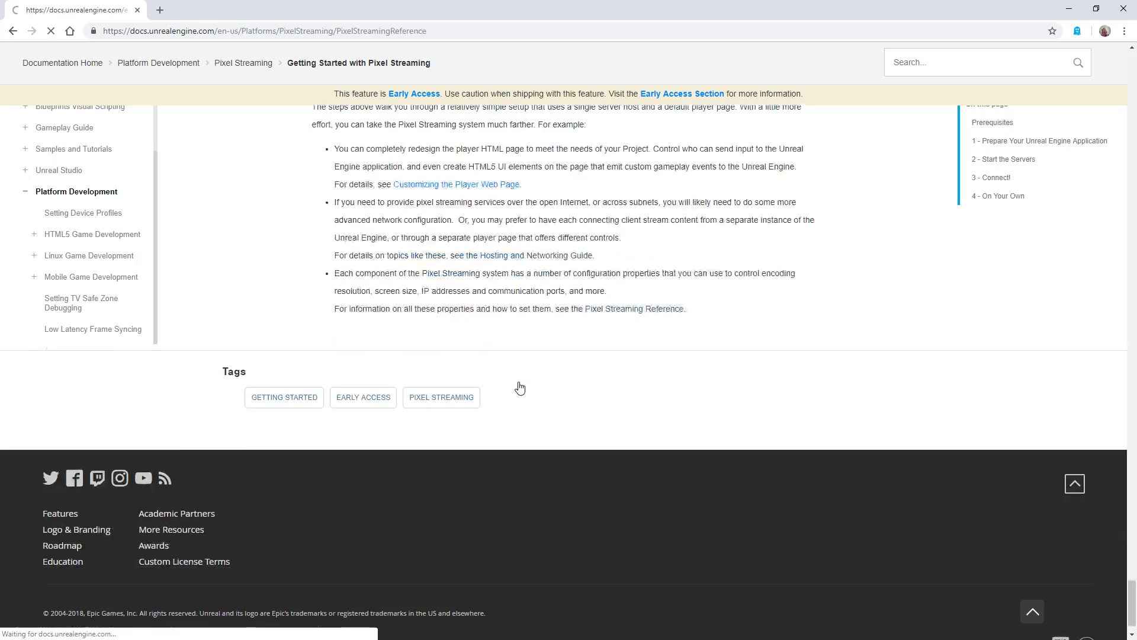
{"action": "left_click", "coordinate": [634, 308]}
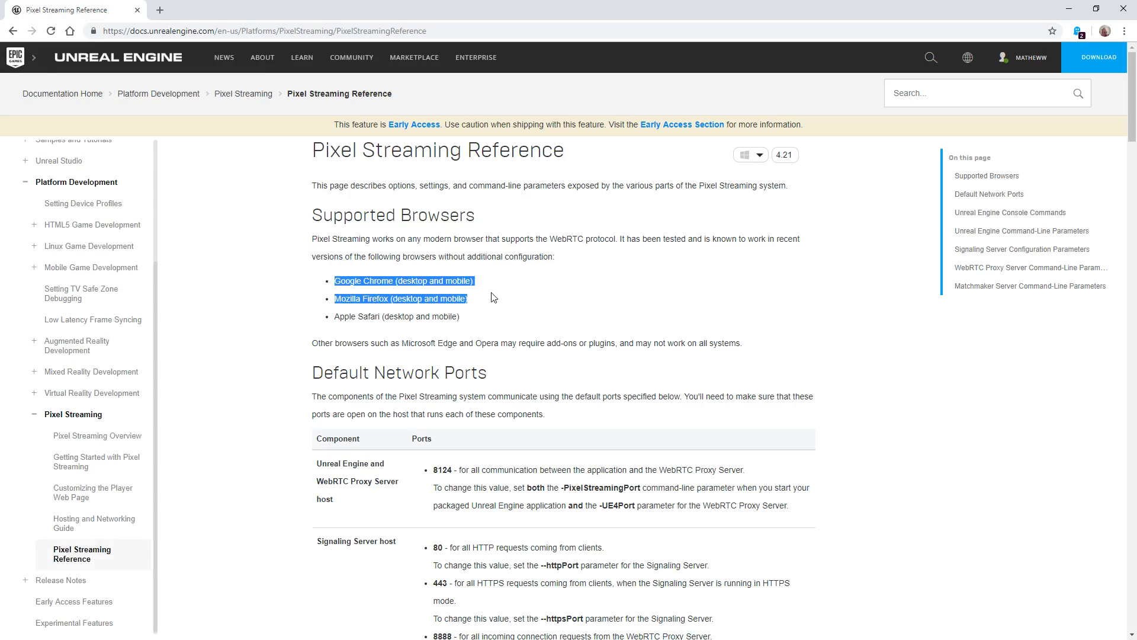
{"action": "left_click", "coordinate": [385, 316]}
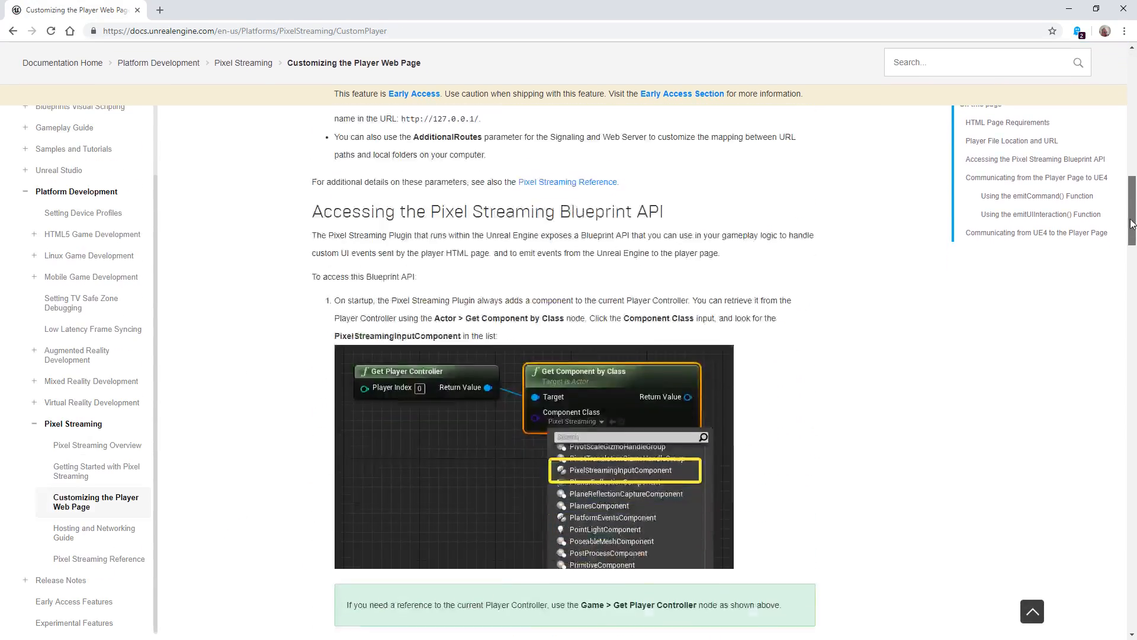
Step: Read the Customizing the Player Web Page article, then scroll Getting Started to '4 - On Your Own'
{"action": "scroll", "scroll_direction": "down", "scroll_amount": 3}
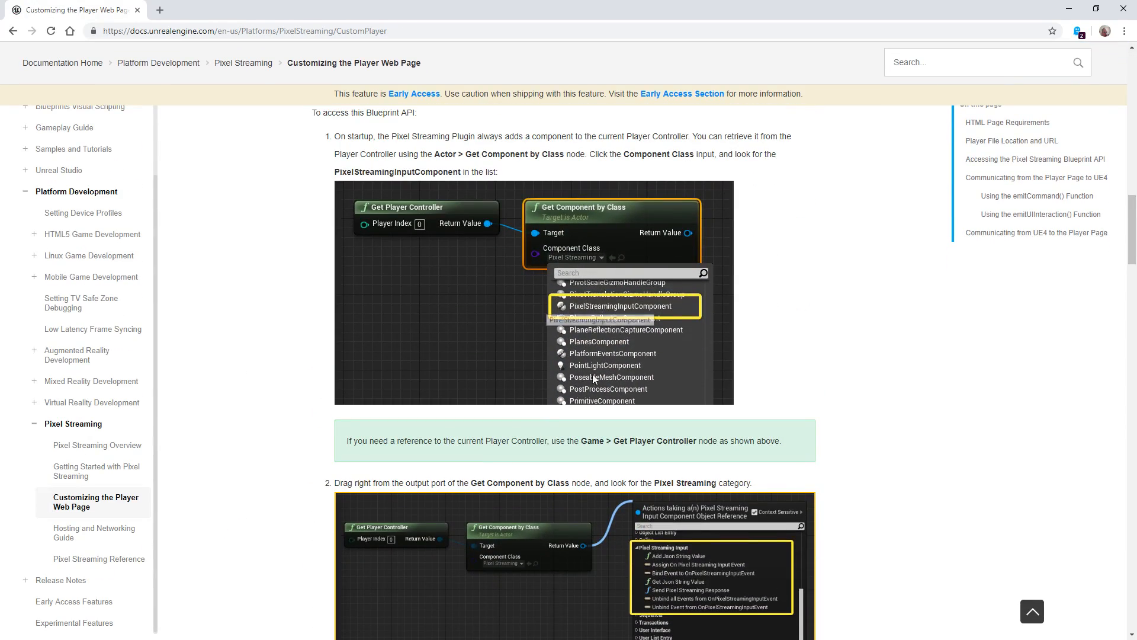
{"action": "scroll", "scroll_direction": "down", "scroll_amount": 3}
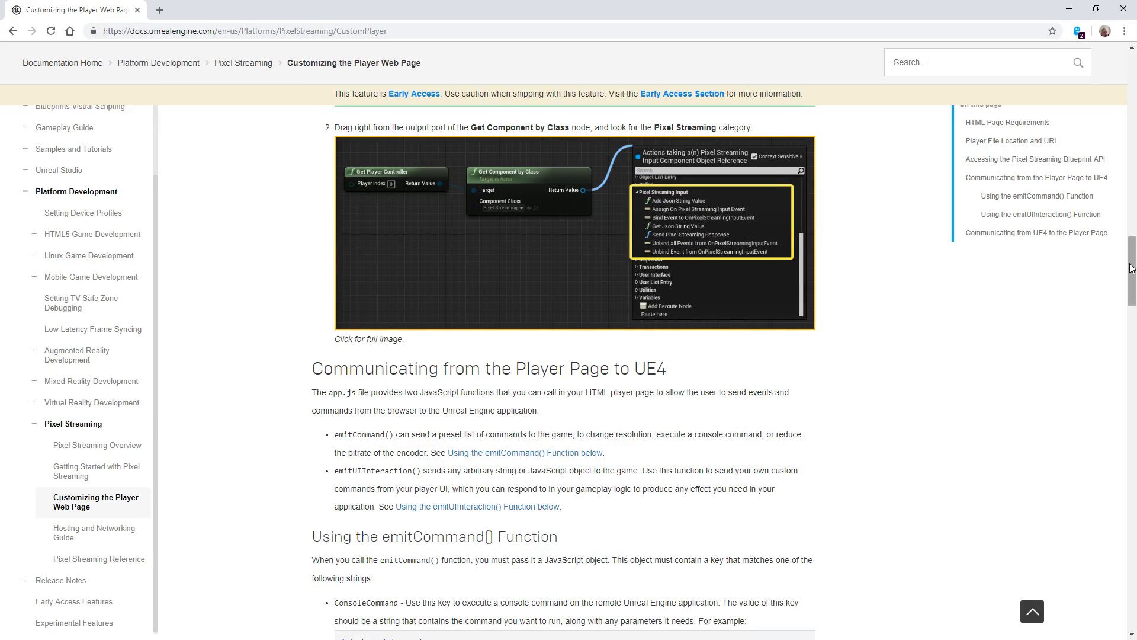
{"action": "scroll", "scroll_direction": "down", "scroll_amount": 3}
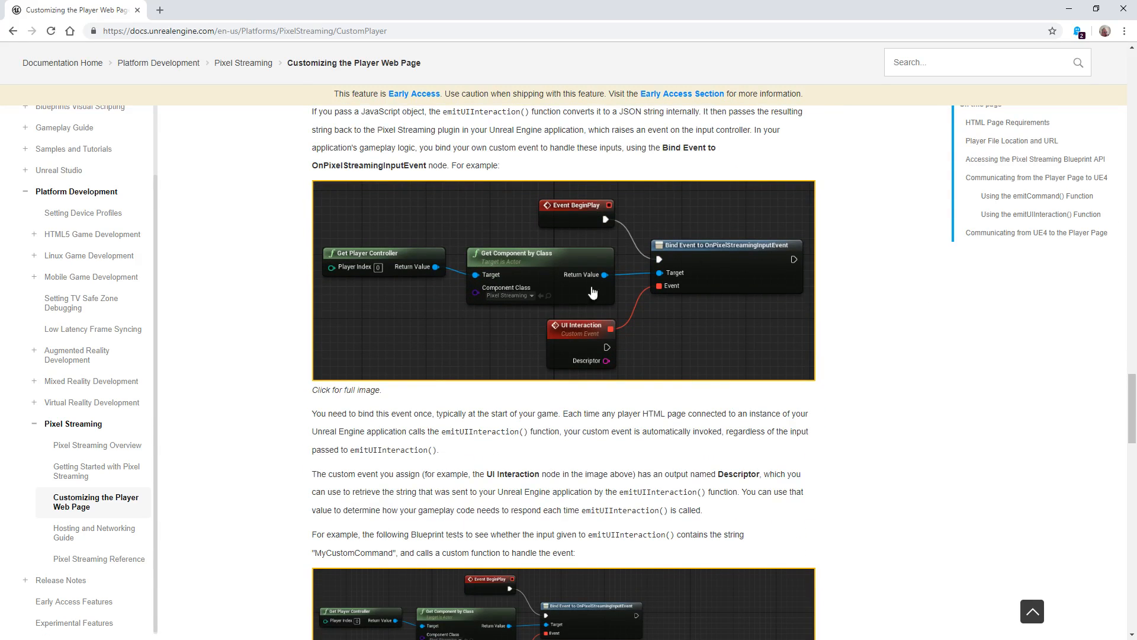
{"action": "scroll", "scroll_direction": "down", "scroll_amount": 3}
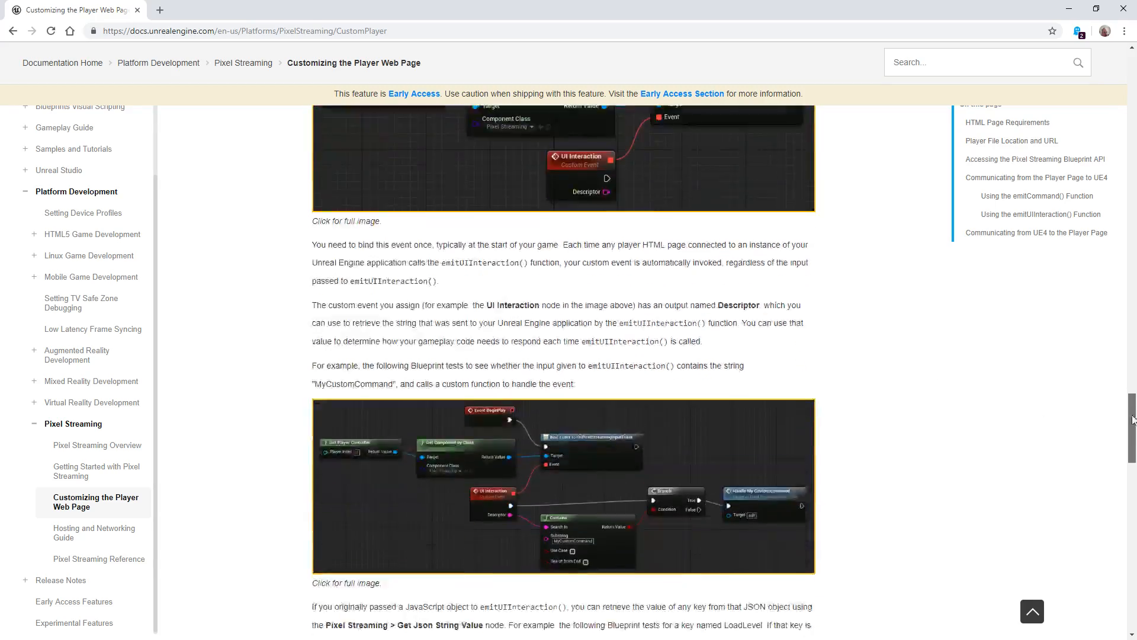
{"action": "scroll", "scroll_direction": "down", "scroll_amount": 3}
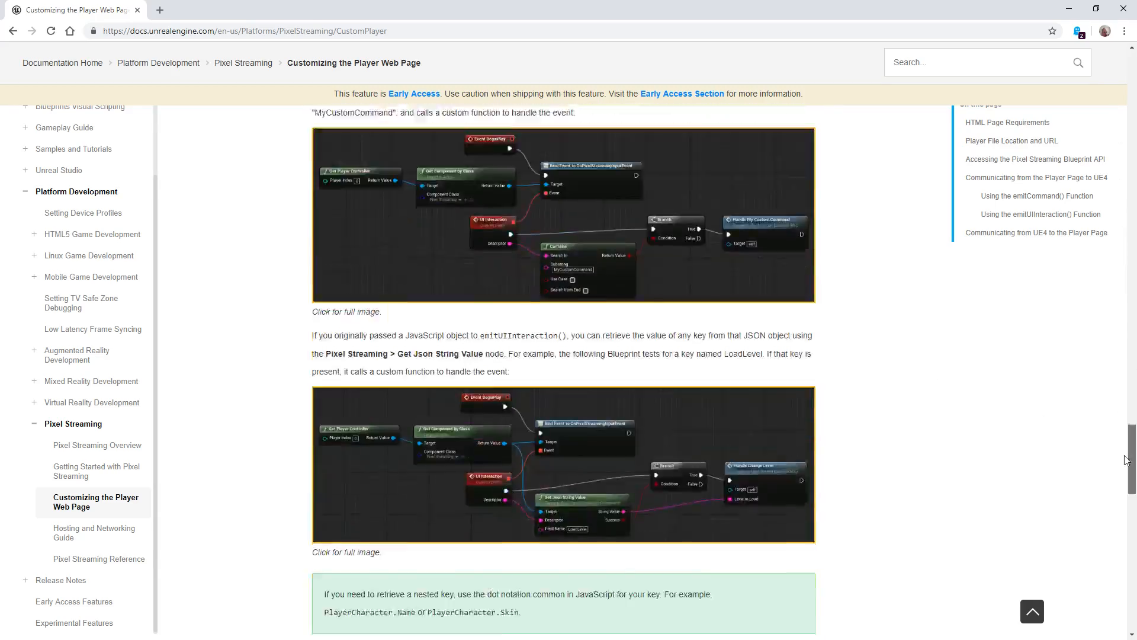
{"action": "scroll", "scroll_direction": "up", "scroll_amount": 3}
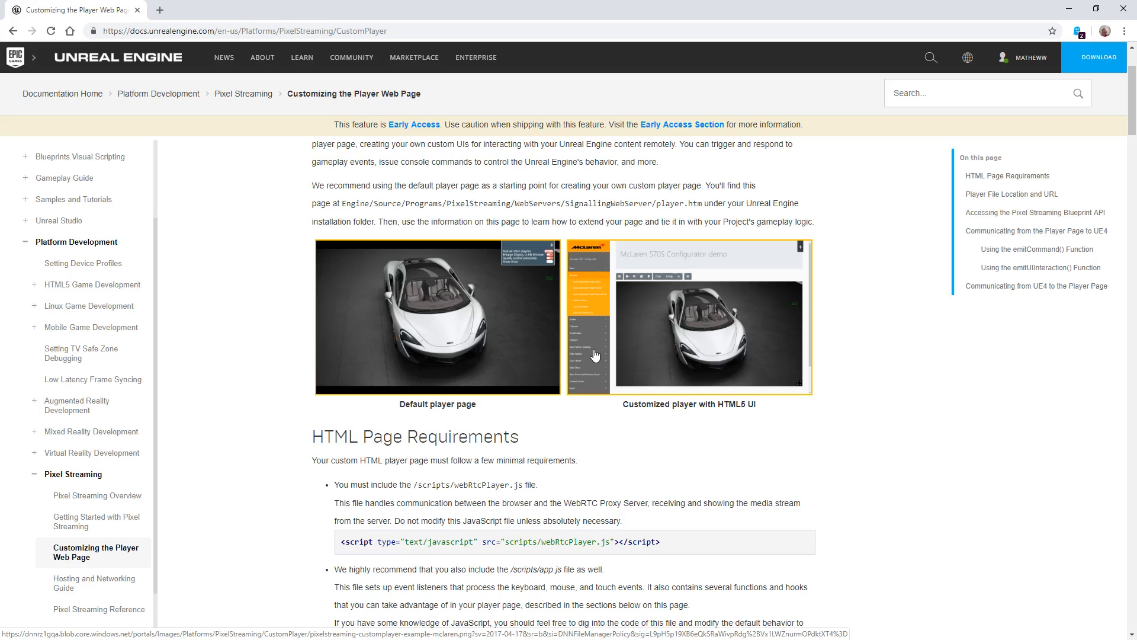
{"action": "scroll", "scroll_direction": "down", "scroll_amount": 3}
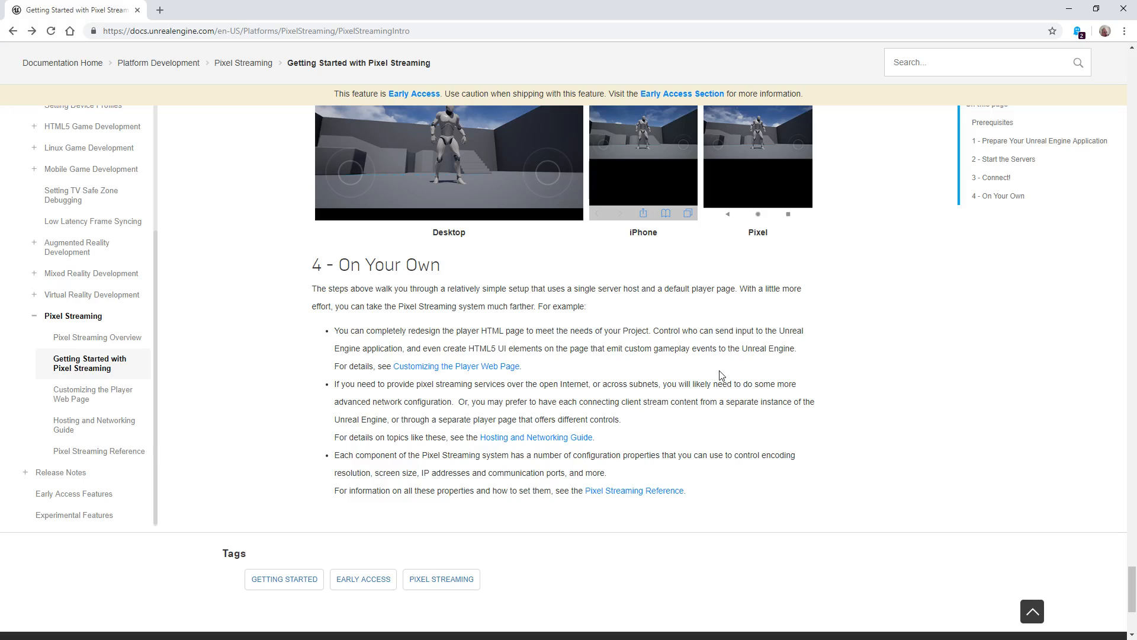
{"action": "mouse_move", "coordinate": [617, 358]}
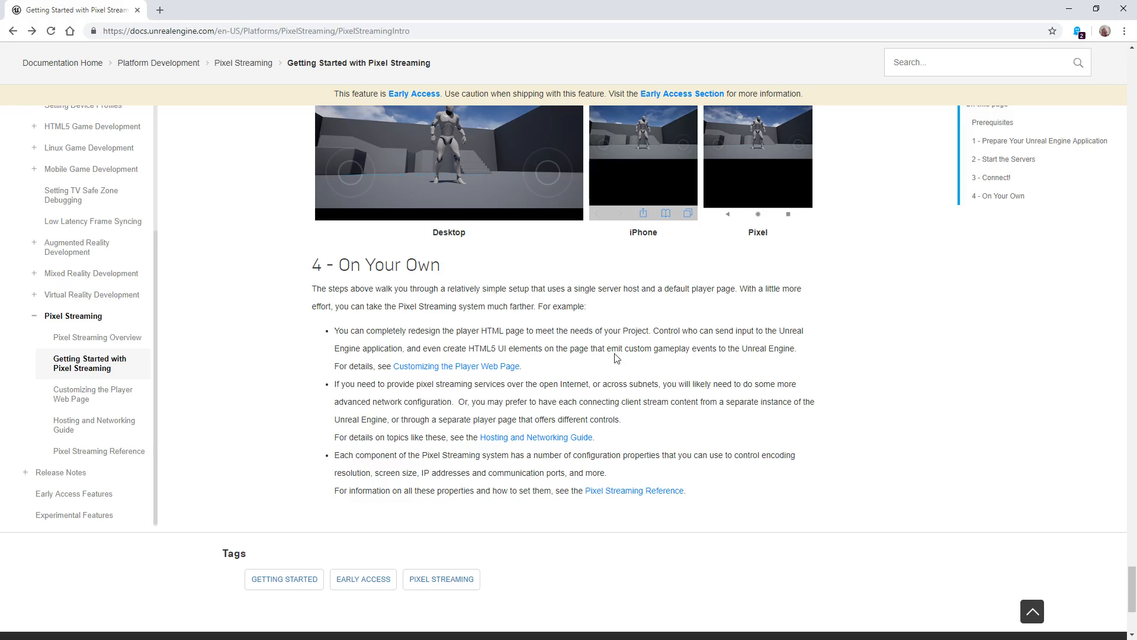